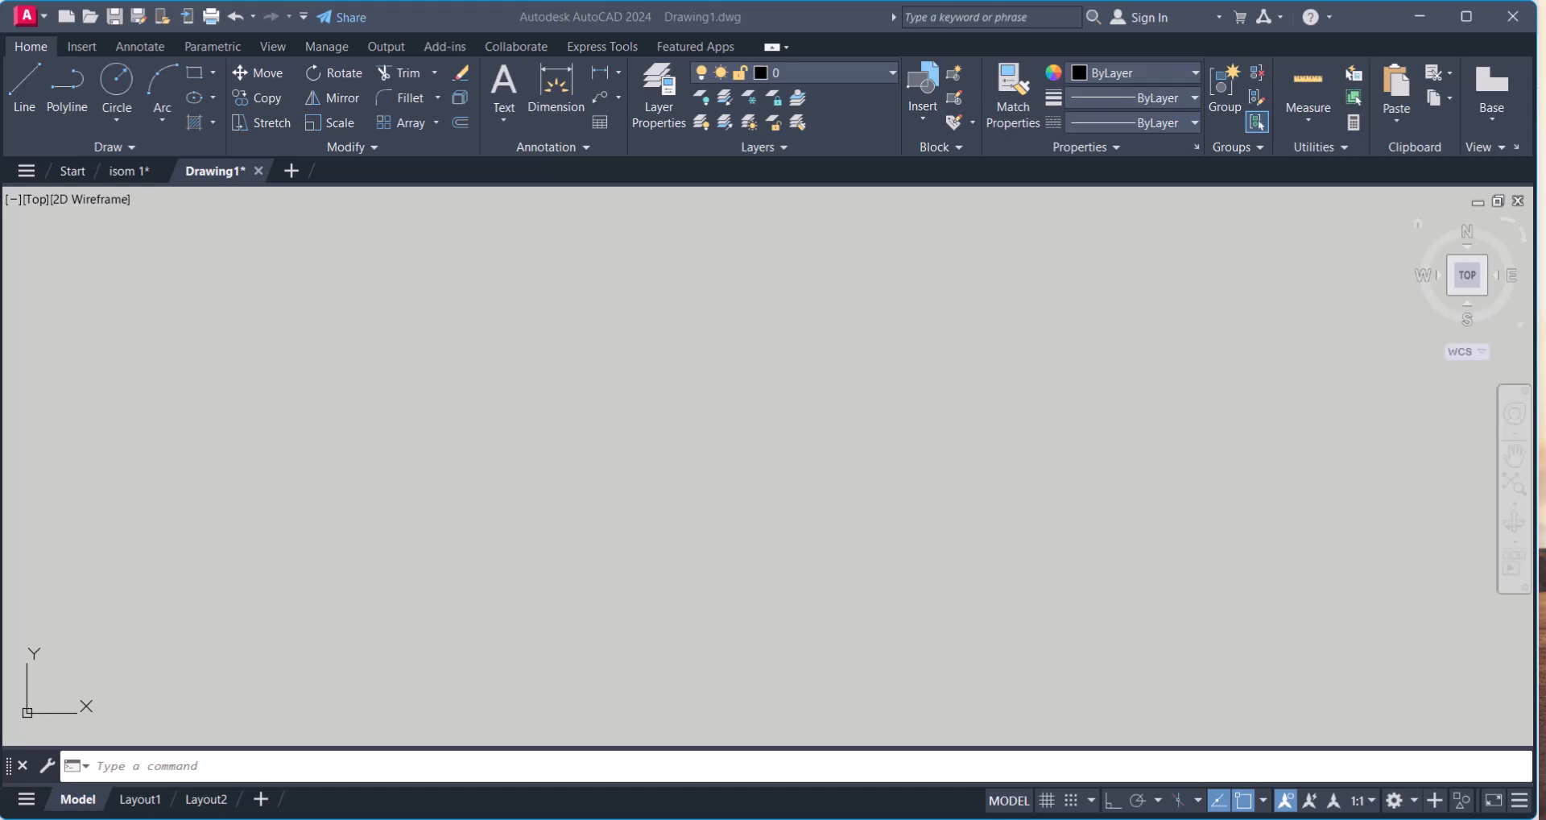
mouse_move(128, 171)
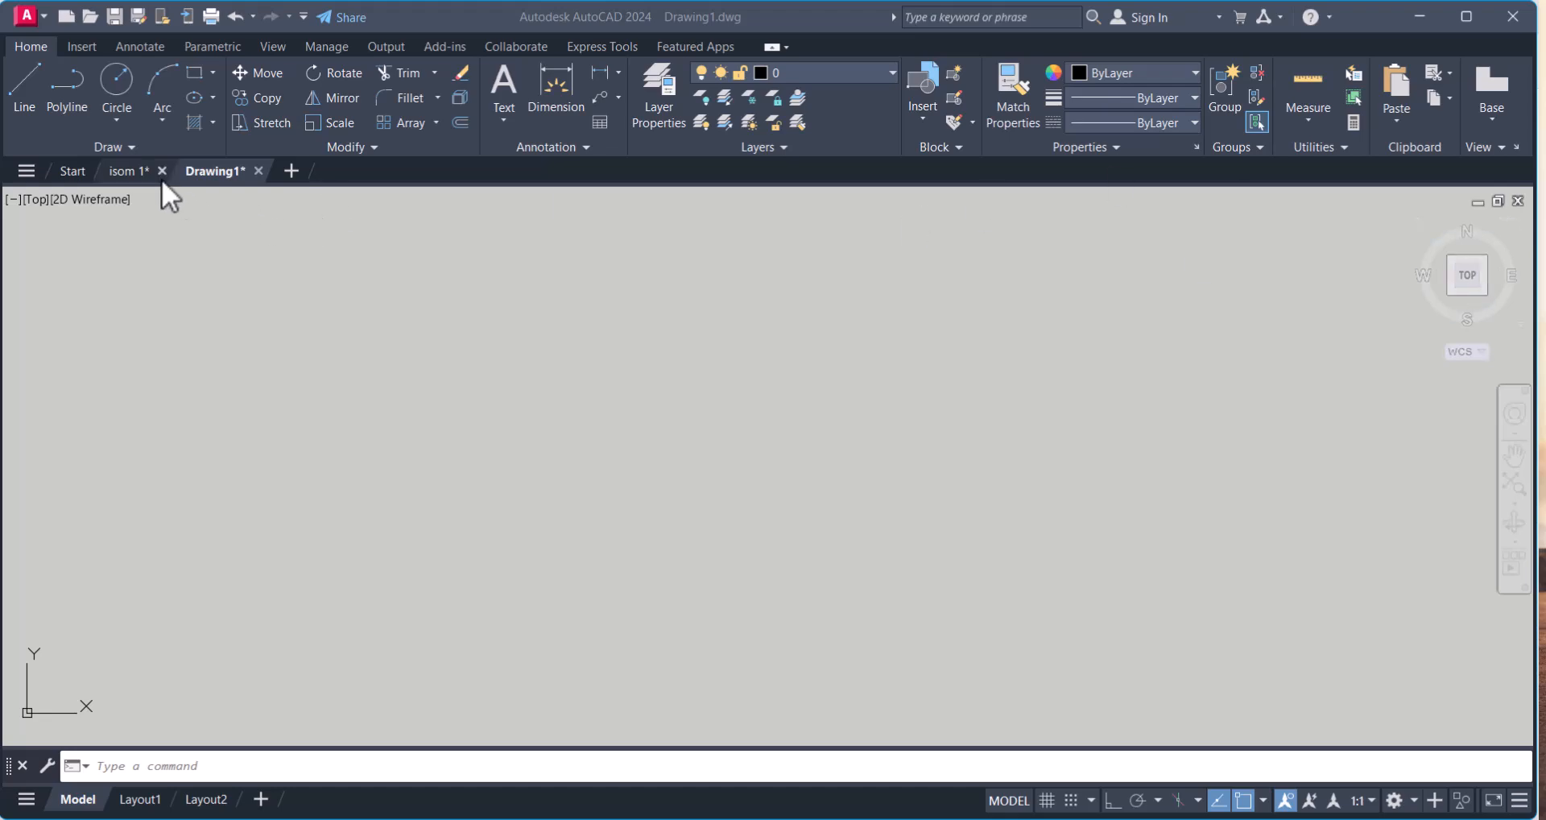
Switch to the isom 1 drawing and zoom out to show the whole sheet.
click(125, 170)
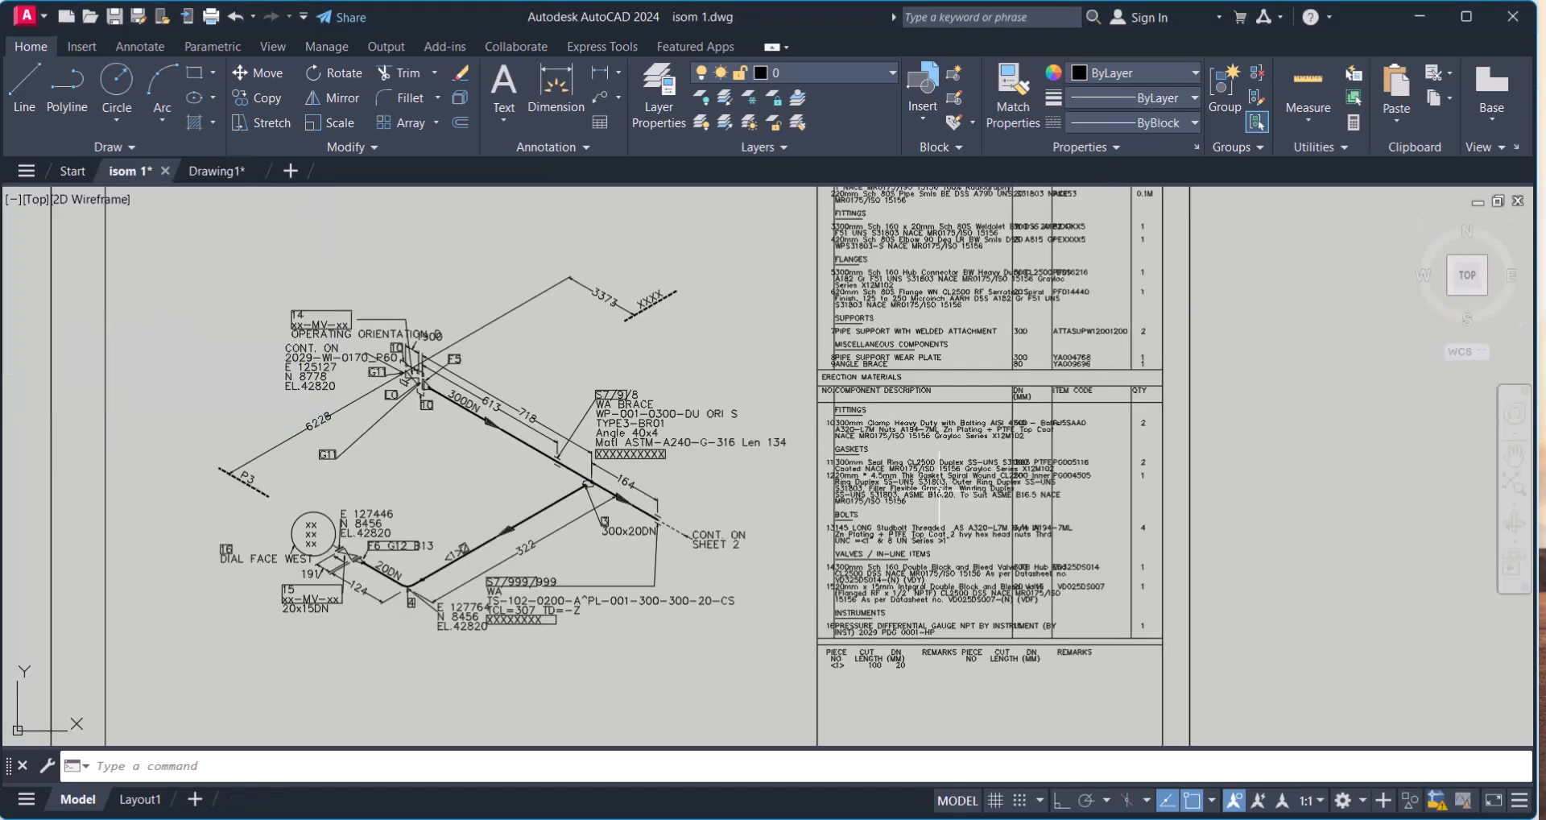
scroll(down, 3)
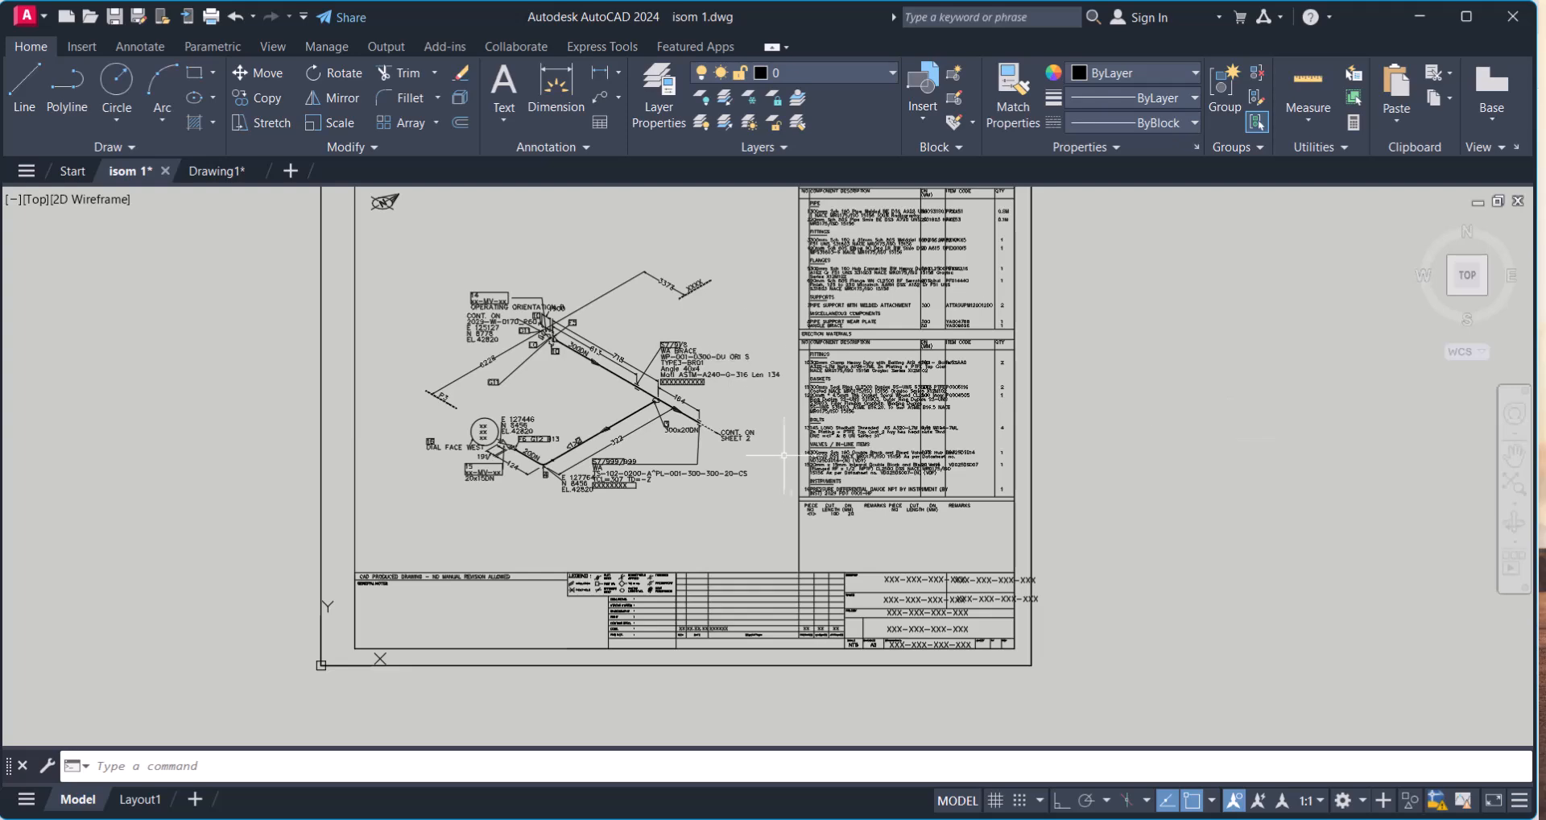
mouse_move(1053, 593)
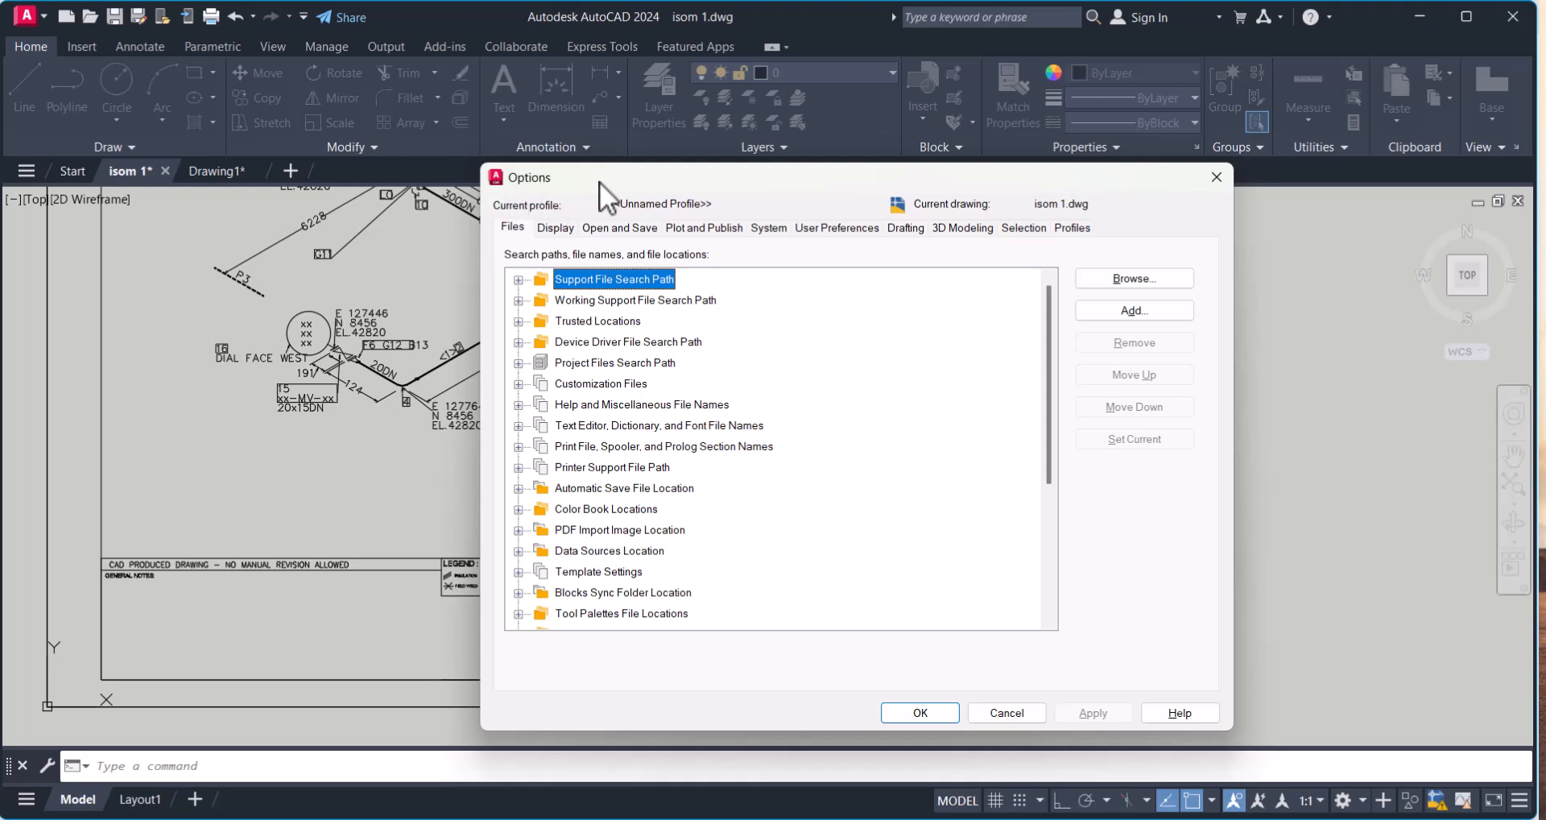
mouse_move(684, 193)
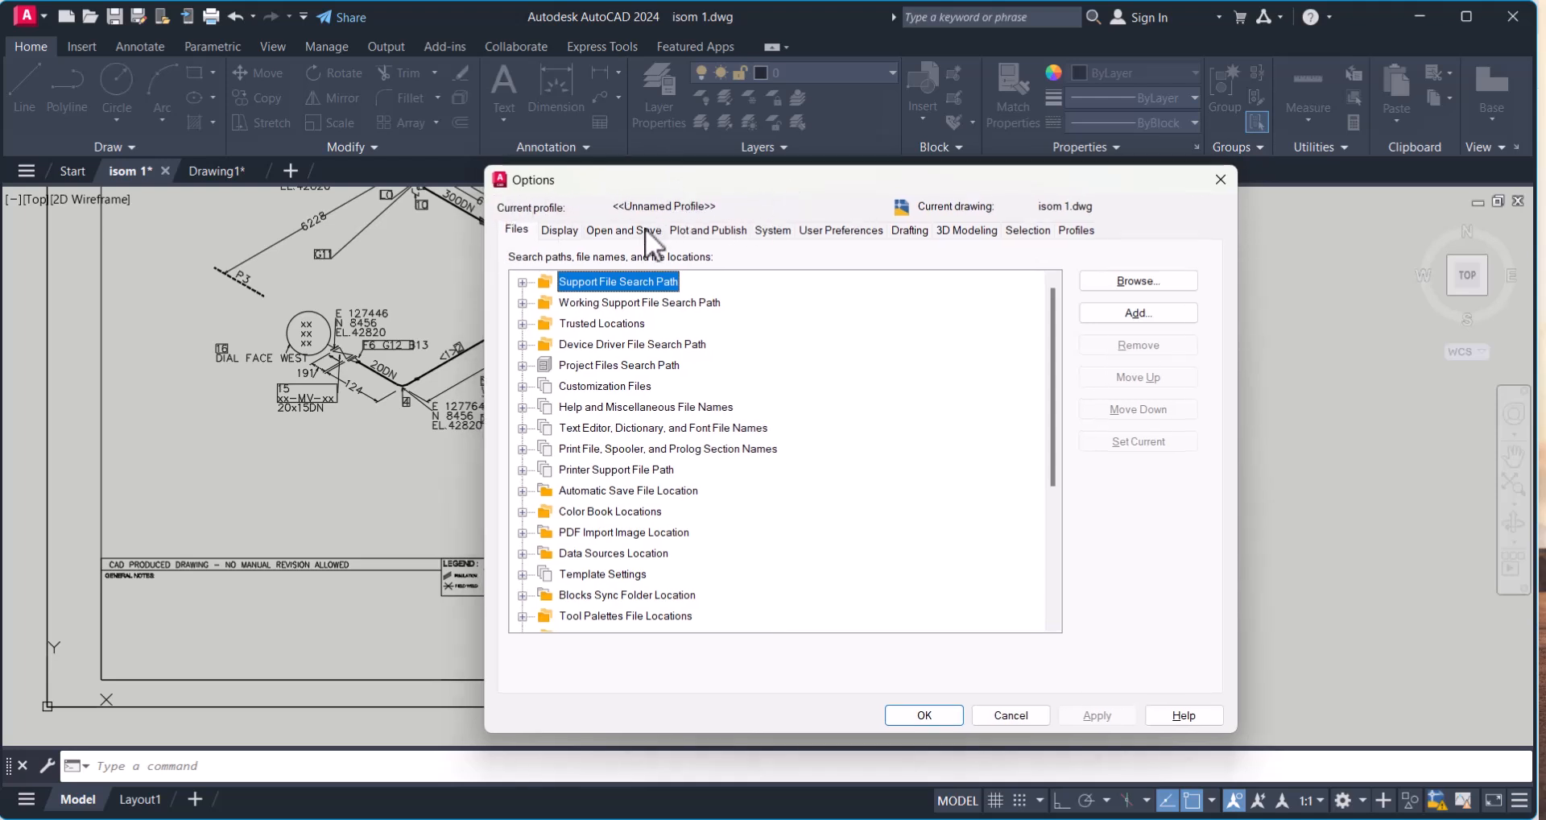
mouse_move(618, 281)
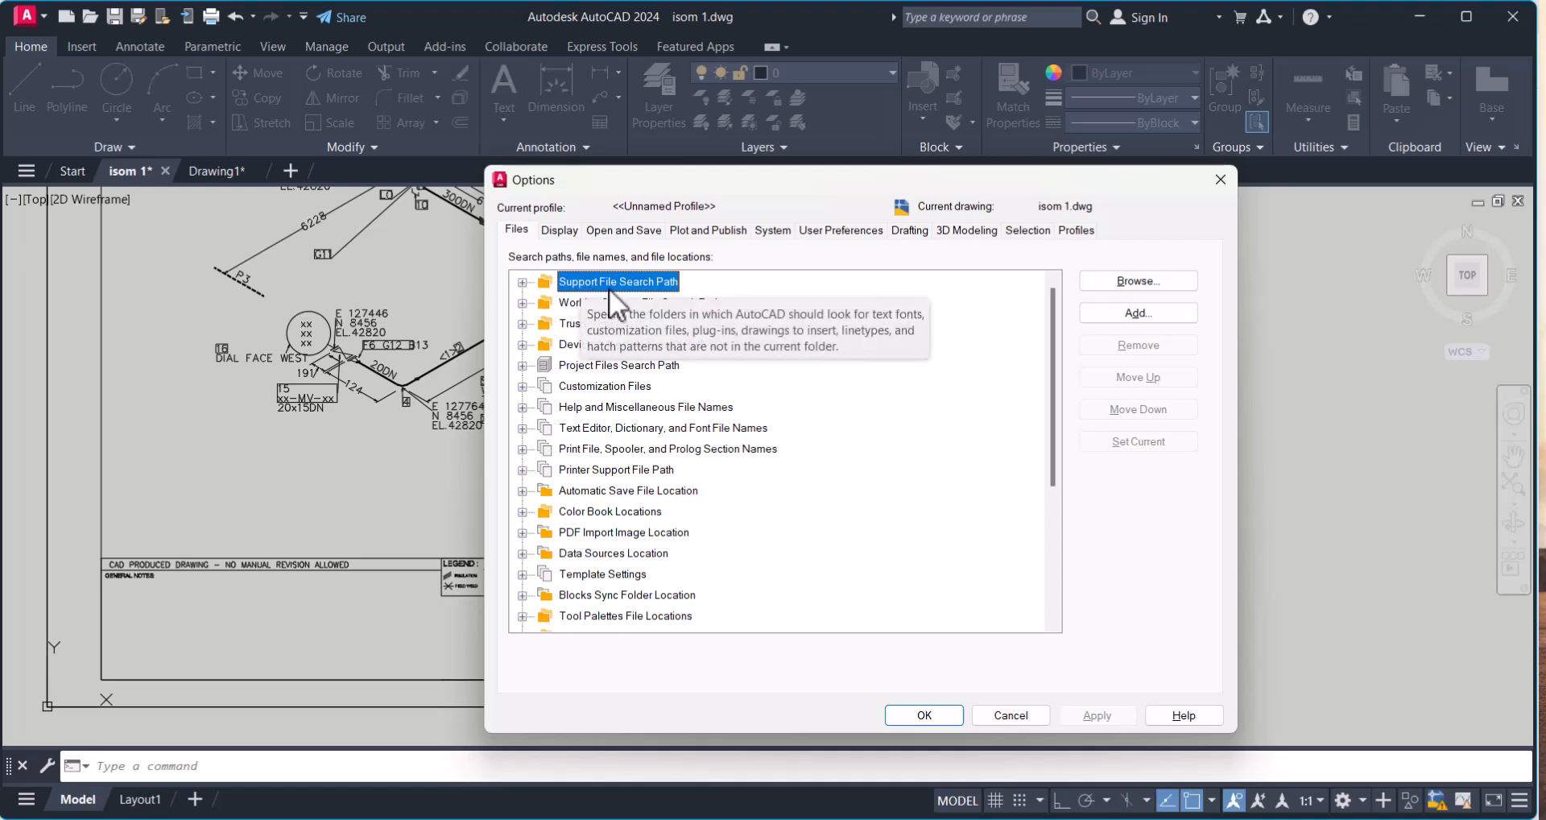
mouse_move(532, 307)
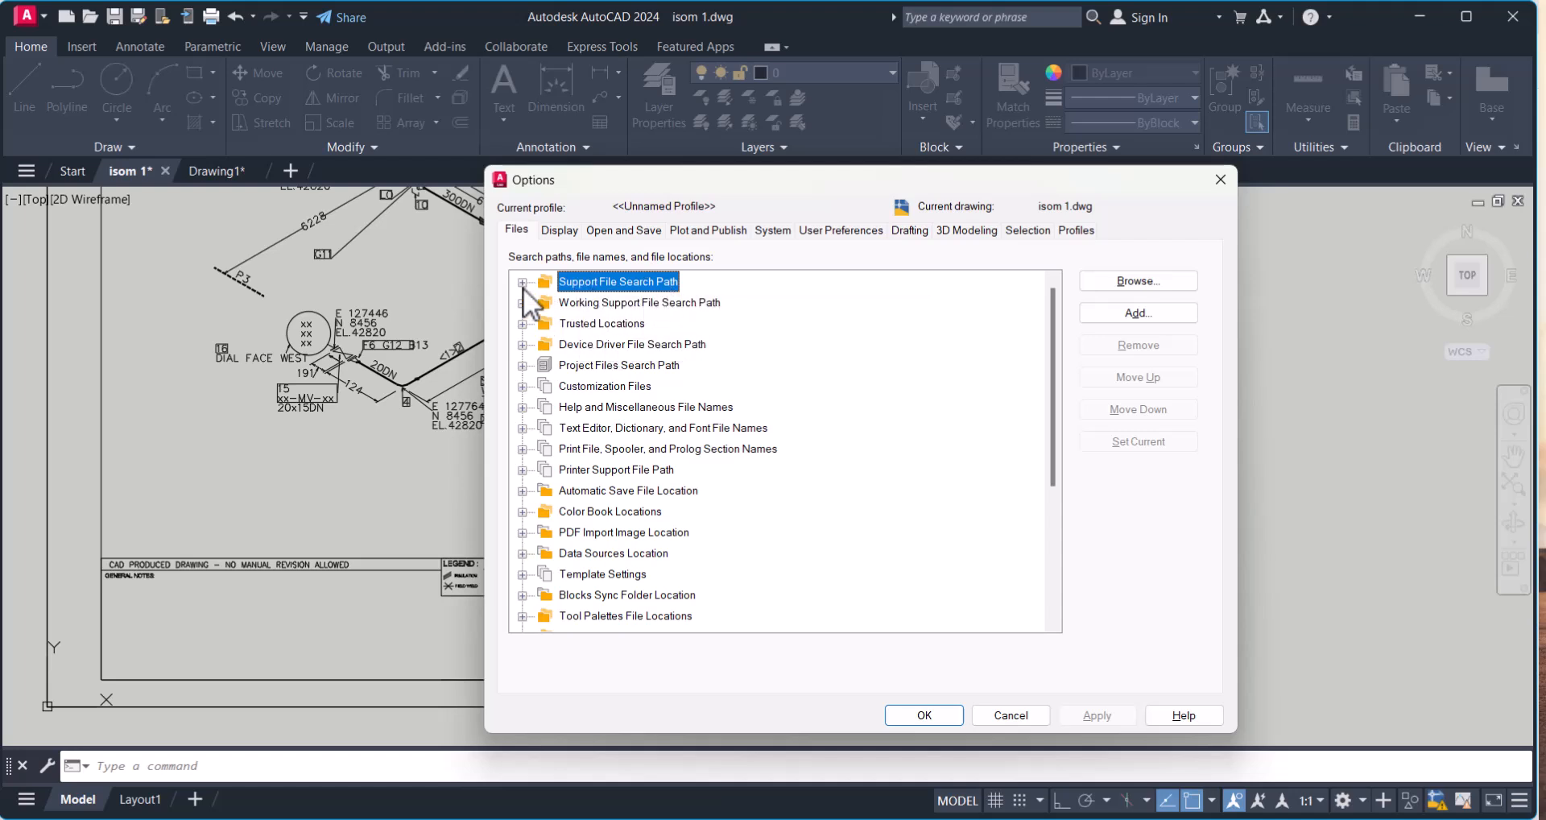
Expand Support File Search Path and select the AutoCAD 2024 fonts entry.
click(523, 281)
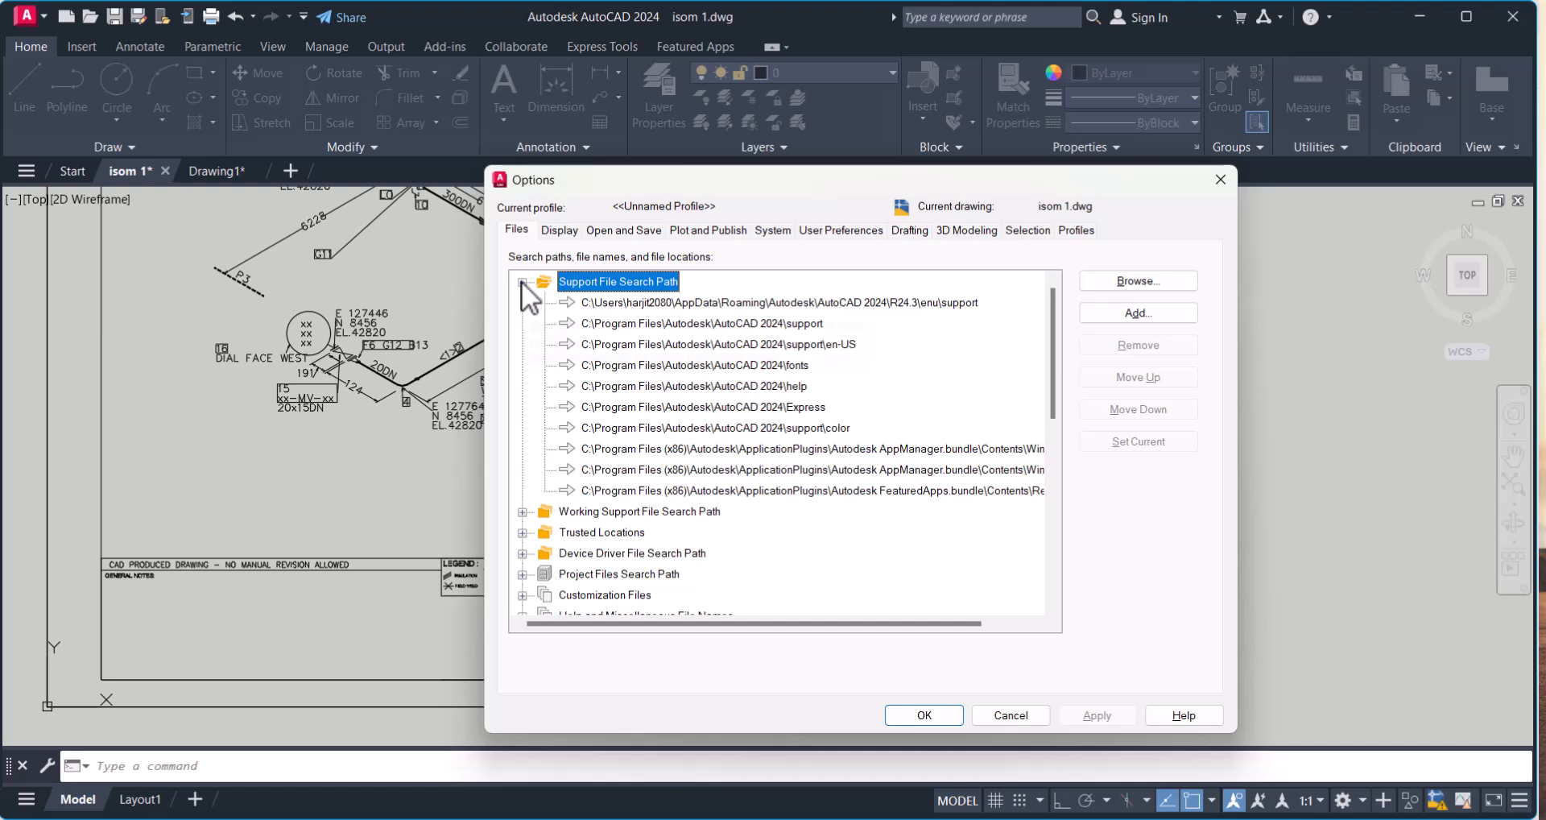
mouse_move(656, 314)
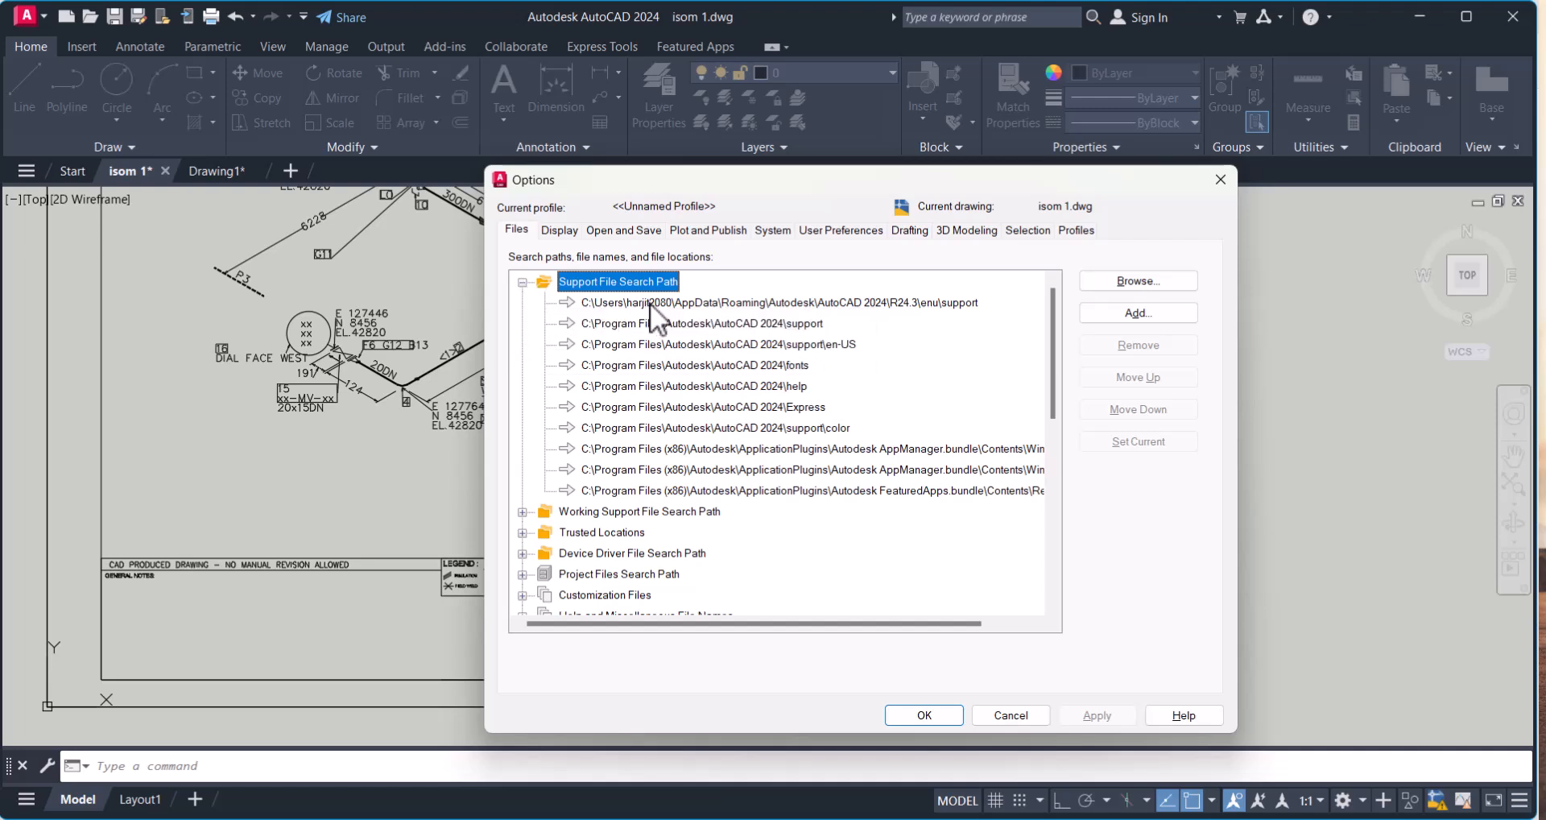
mouse_move(646, 338)
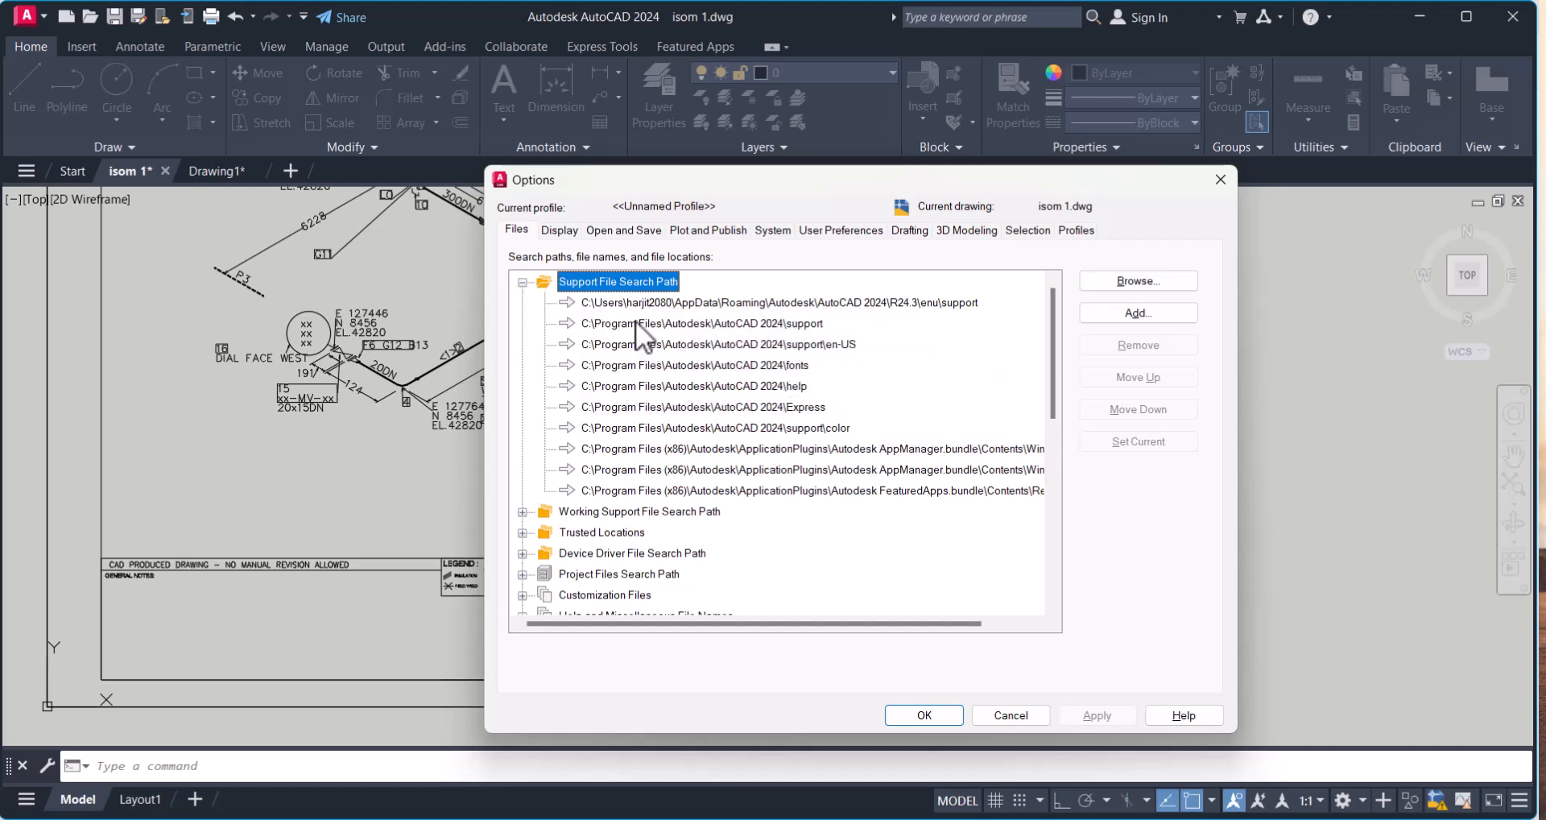
mouse_move(750, 385)
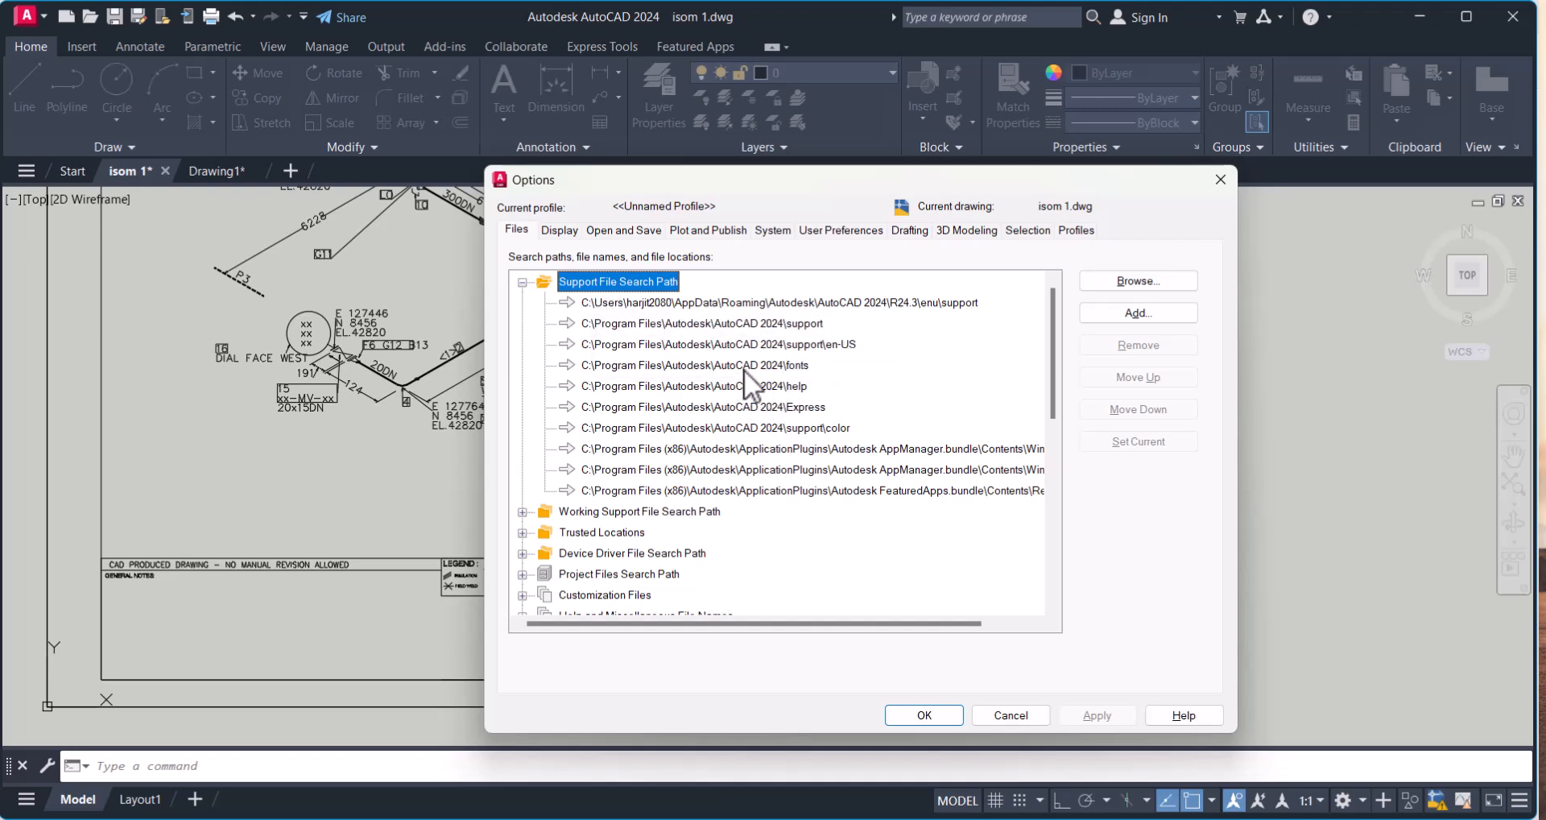
click(695, 365)
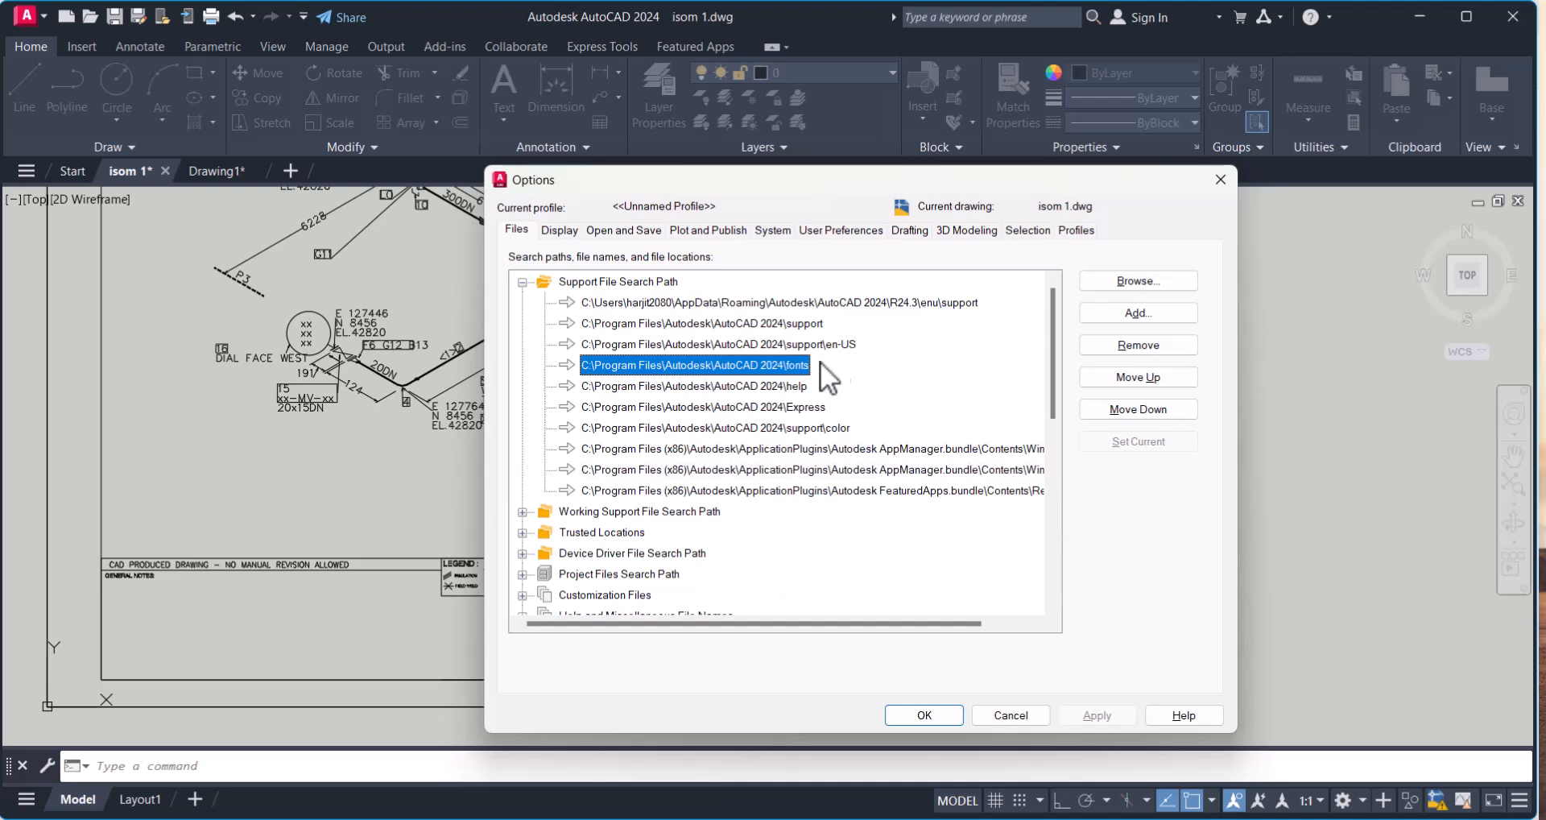
mouse_move(1137, 312)
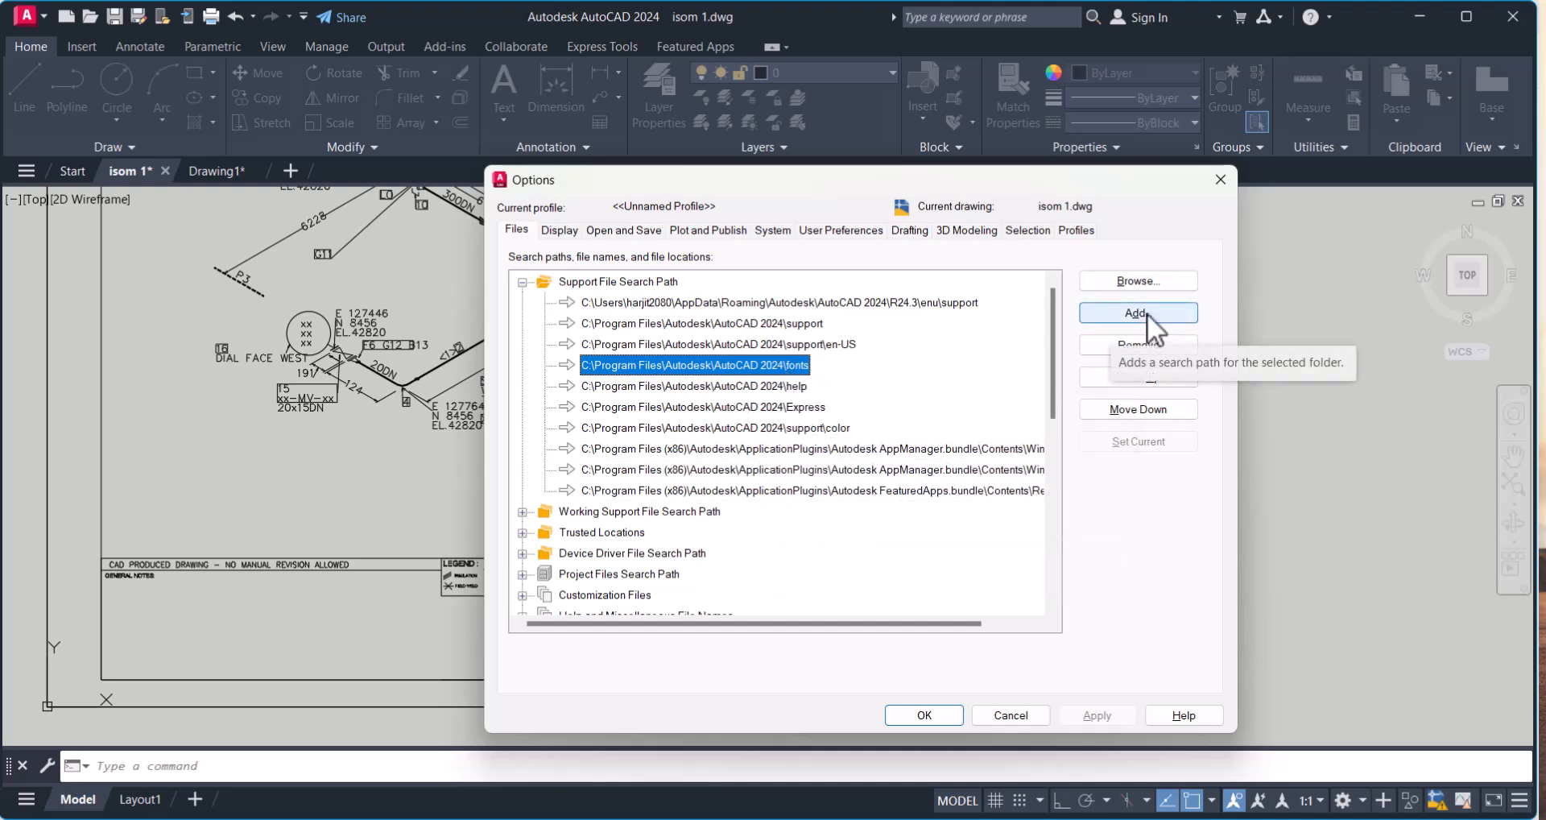
Add C:\Fonts as a new support search path and accept the Options settings.
click(1137, 312)
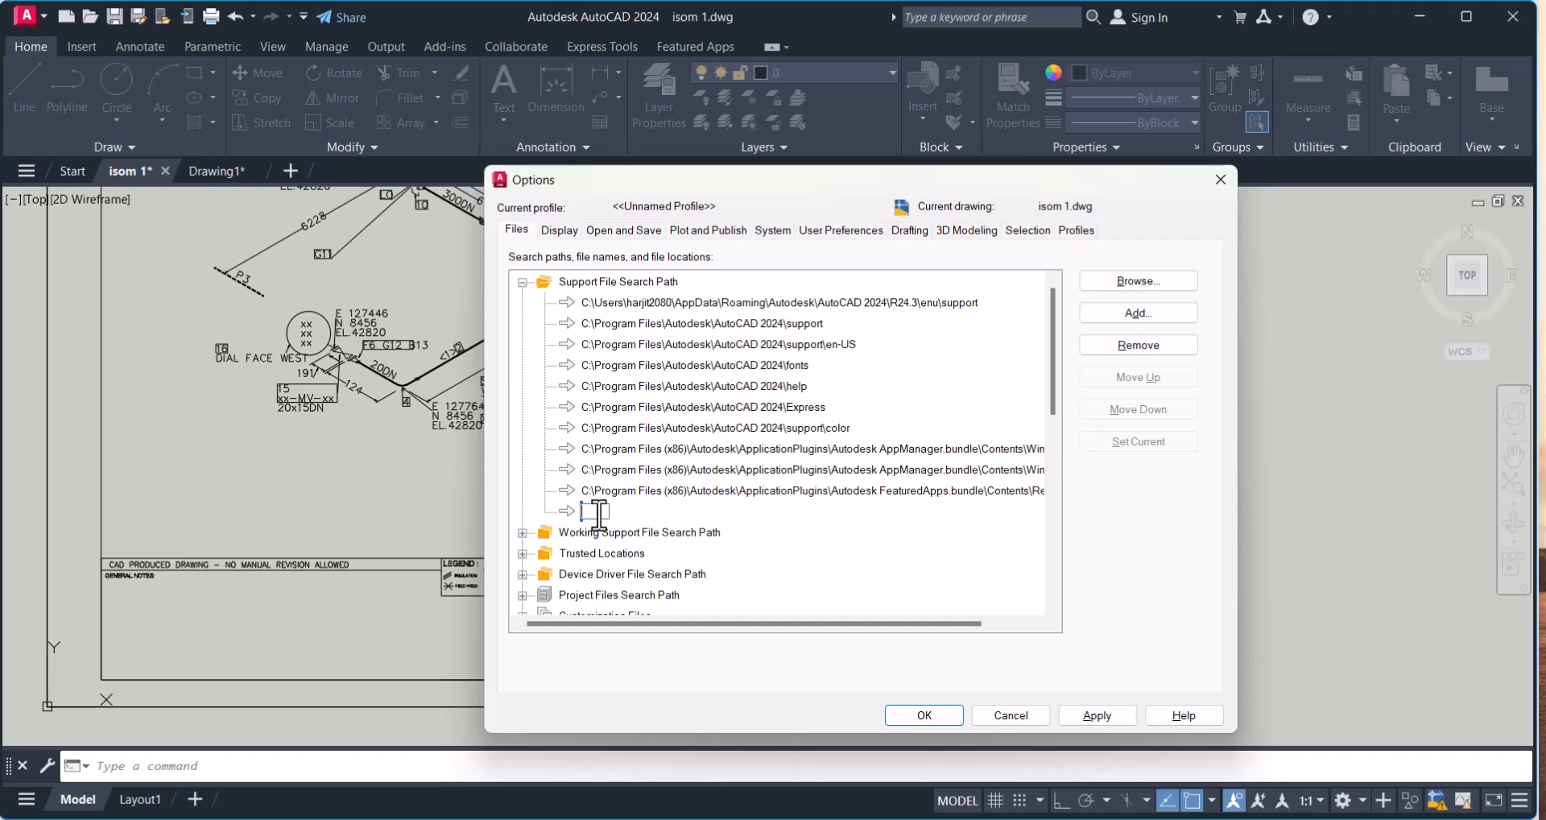
mouse_move(1006, 404)
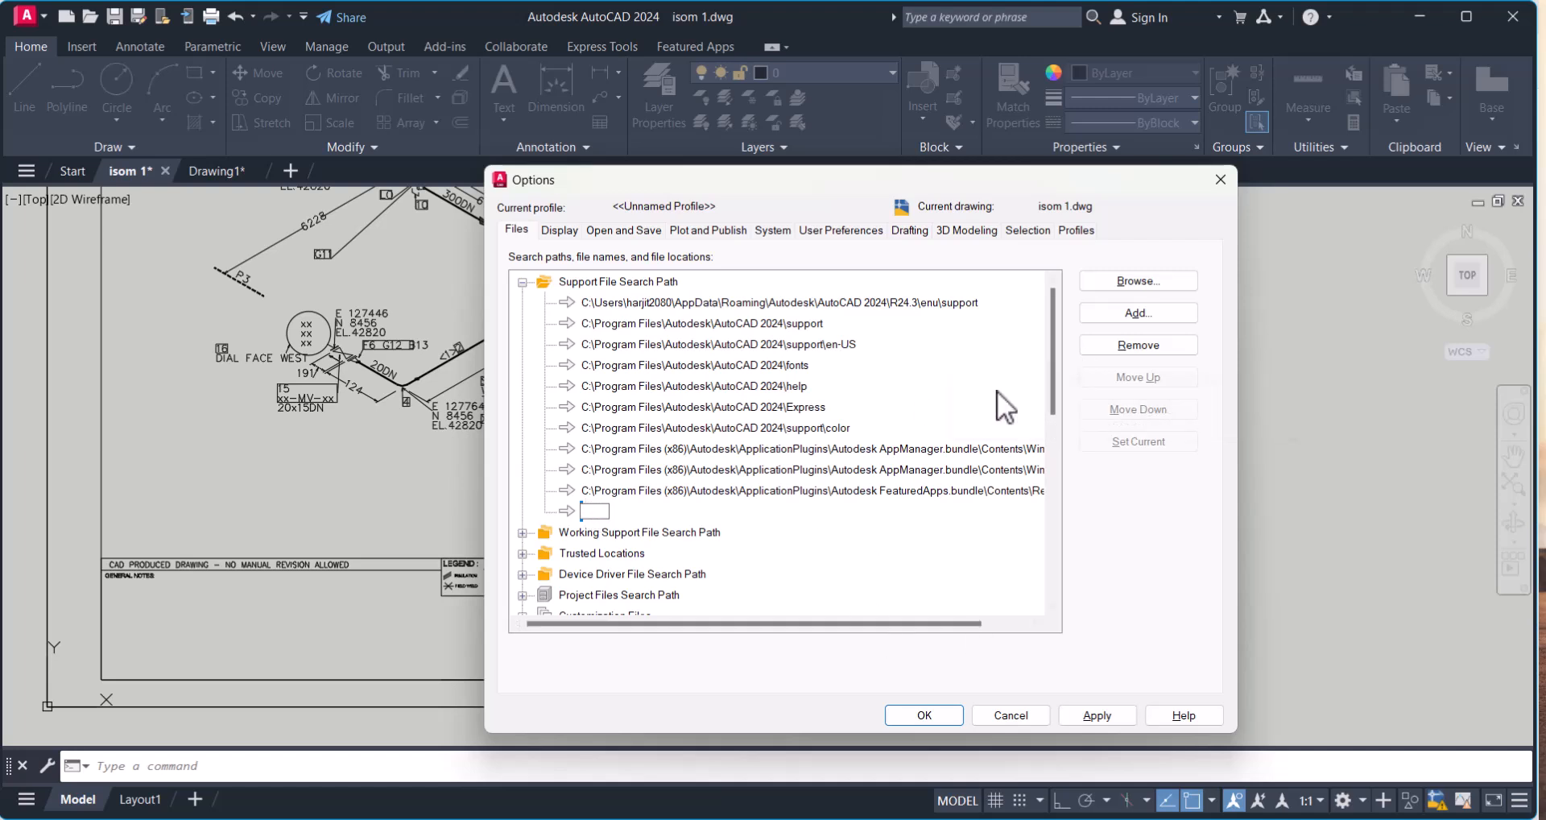
mouse_move(626, 521)
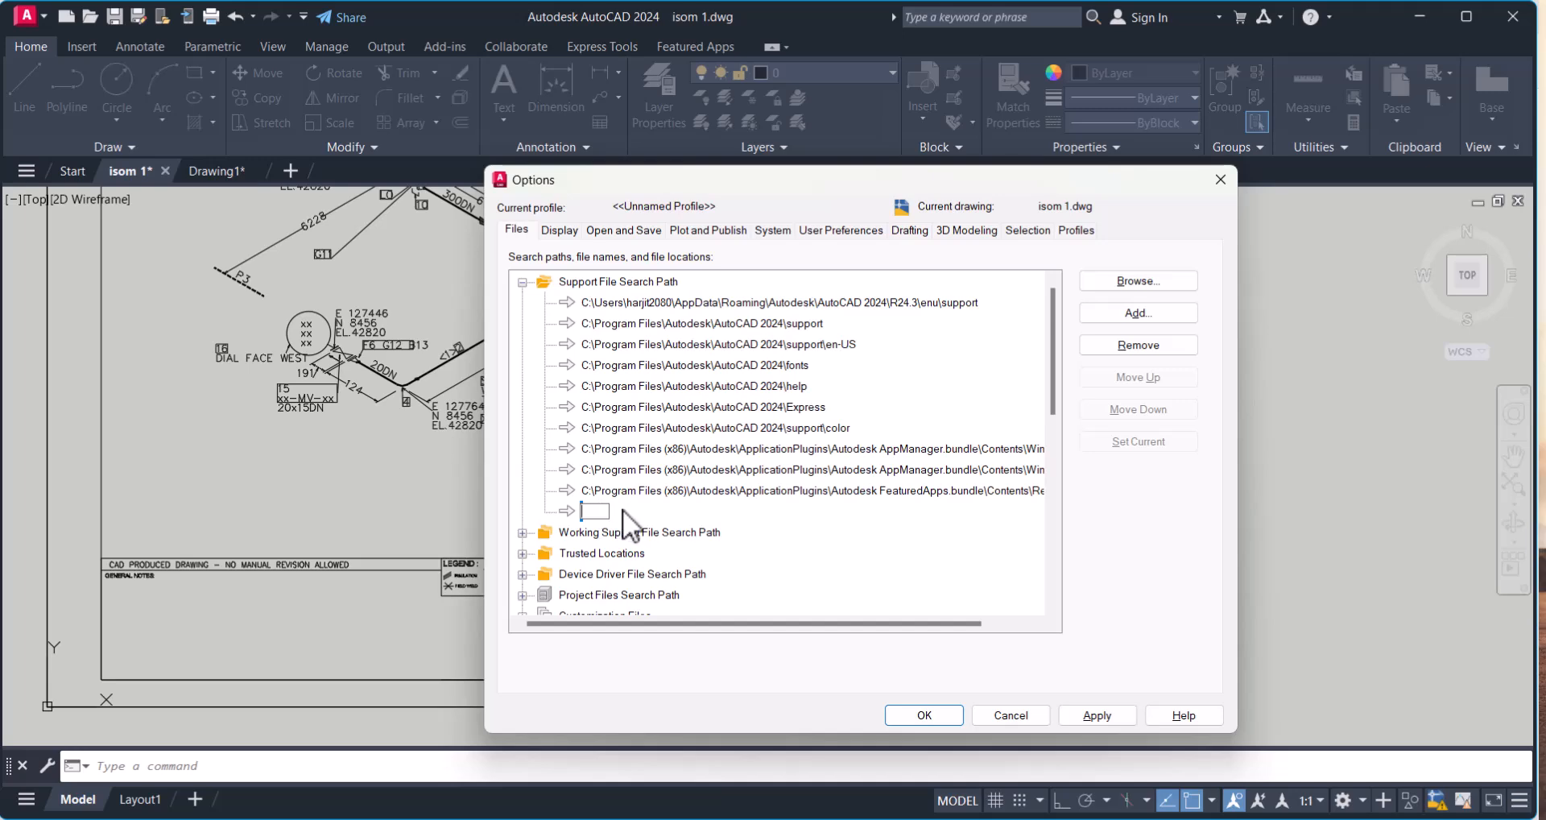
mouse_move(1137, 281)
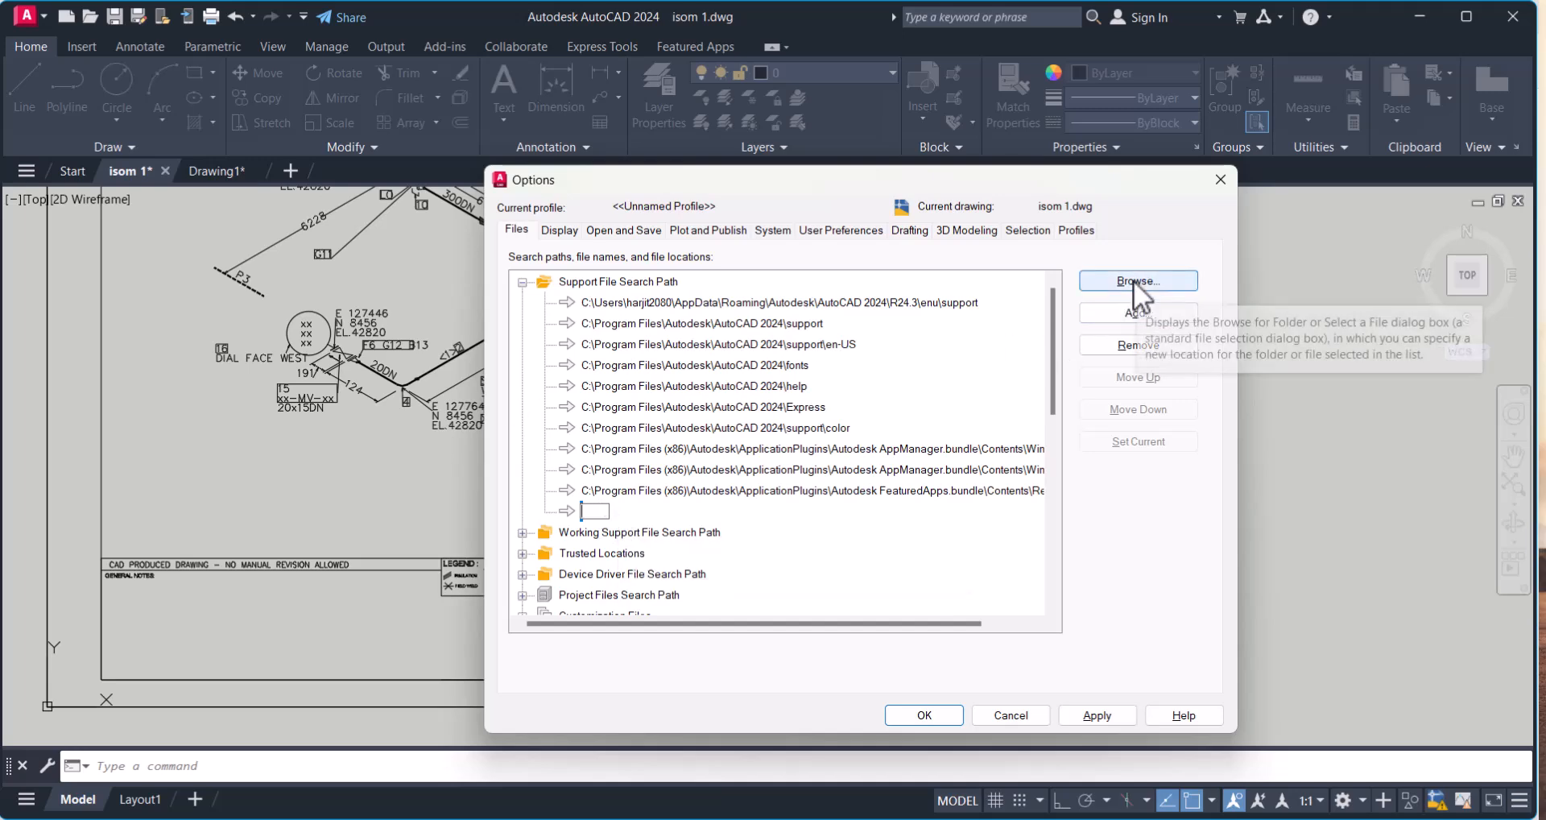
click(1137, 281)
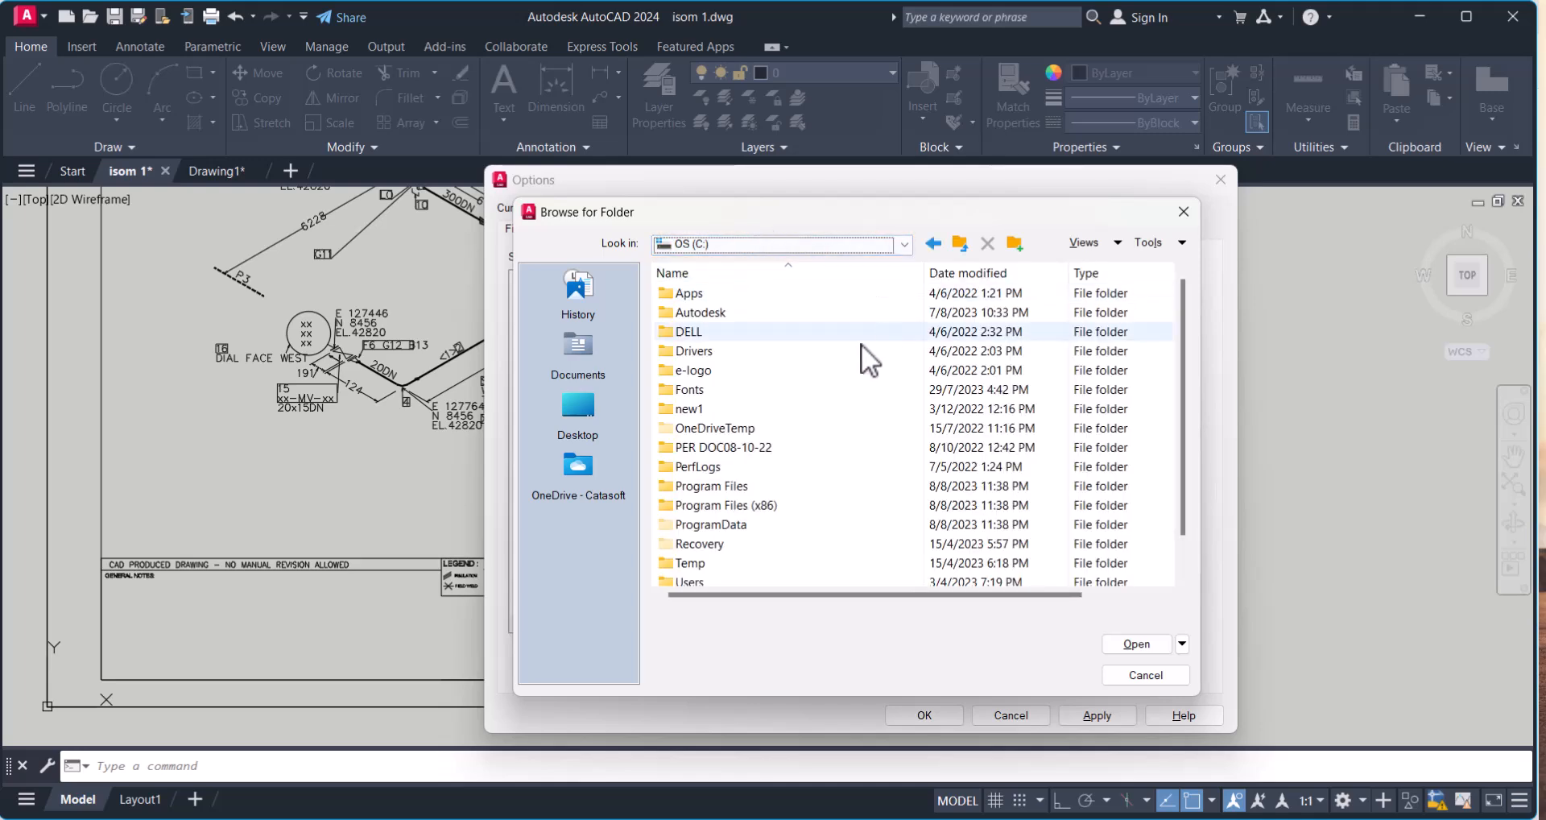
click(690, 389)
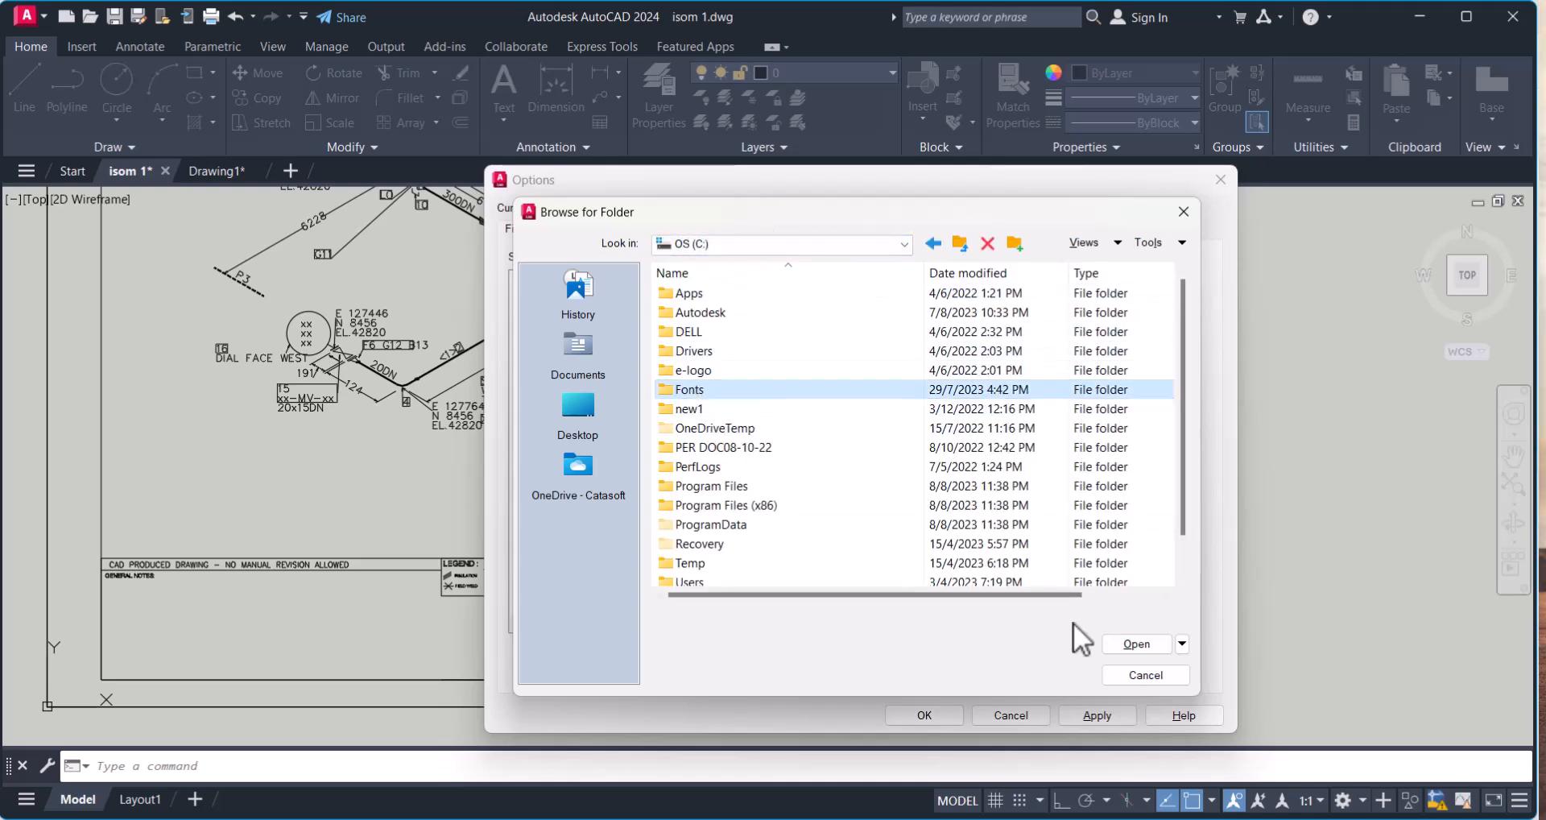
click(1135, 643)
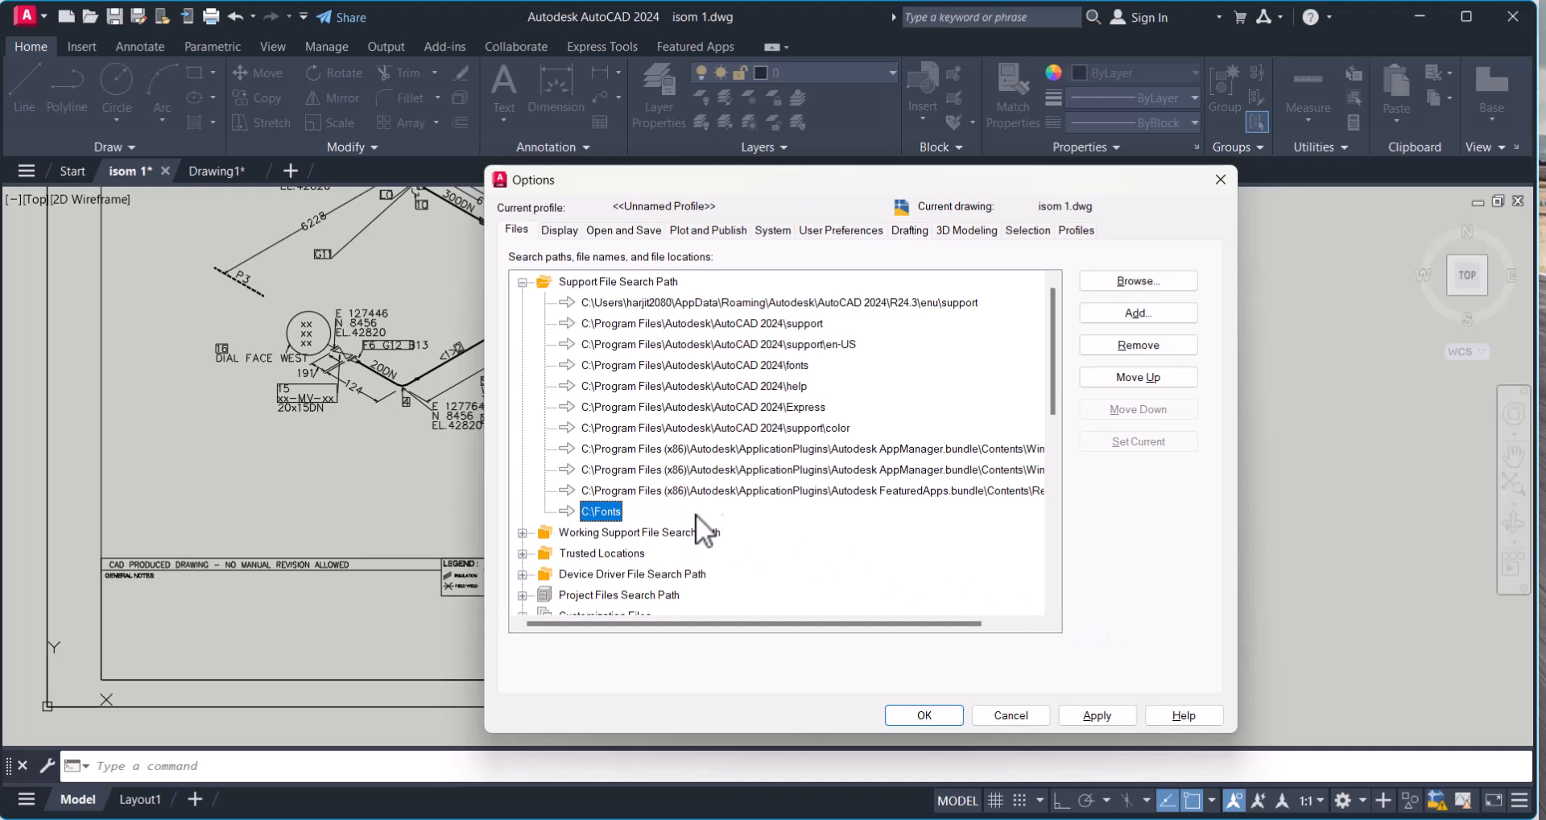
mouse_move(602, 533)
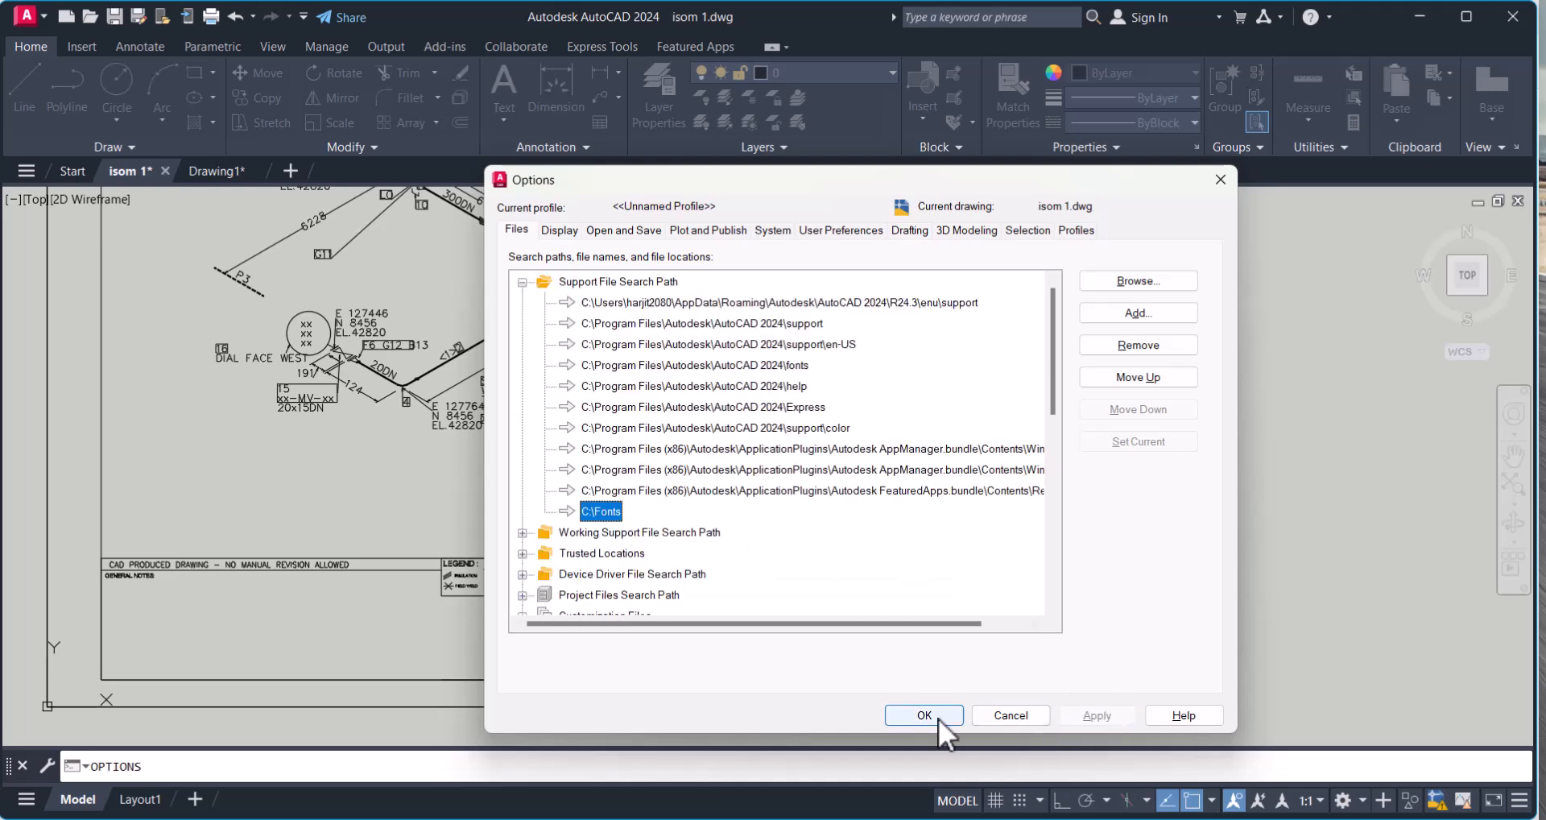
click(923, 714)
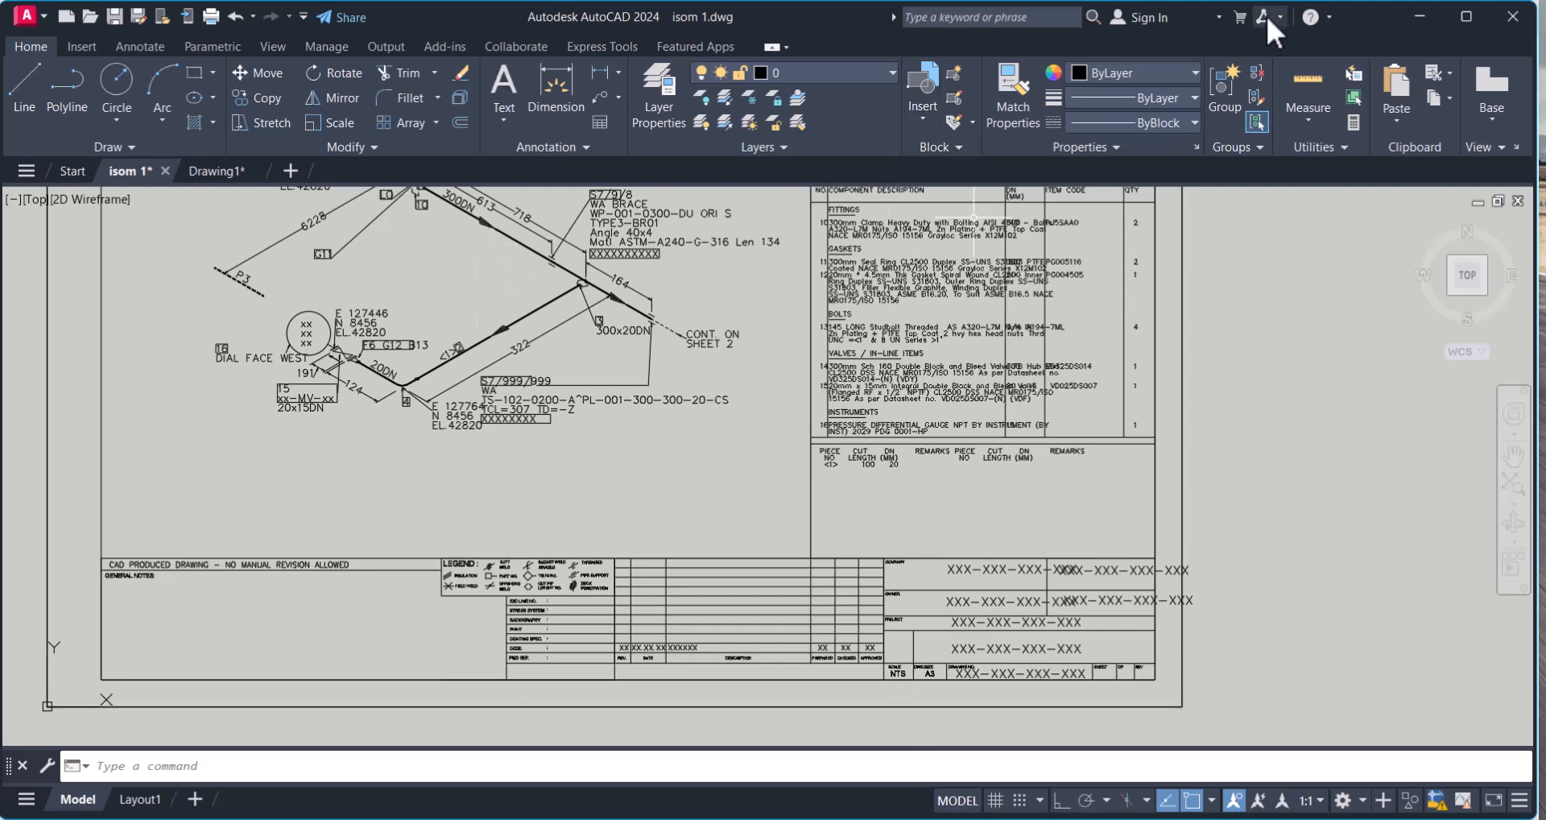
Quit AutoCAD, answering the save-changes prompt for isom 1.
click(1512, 17)
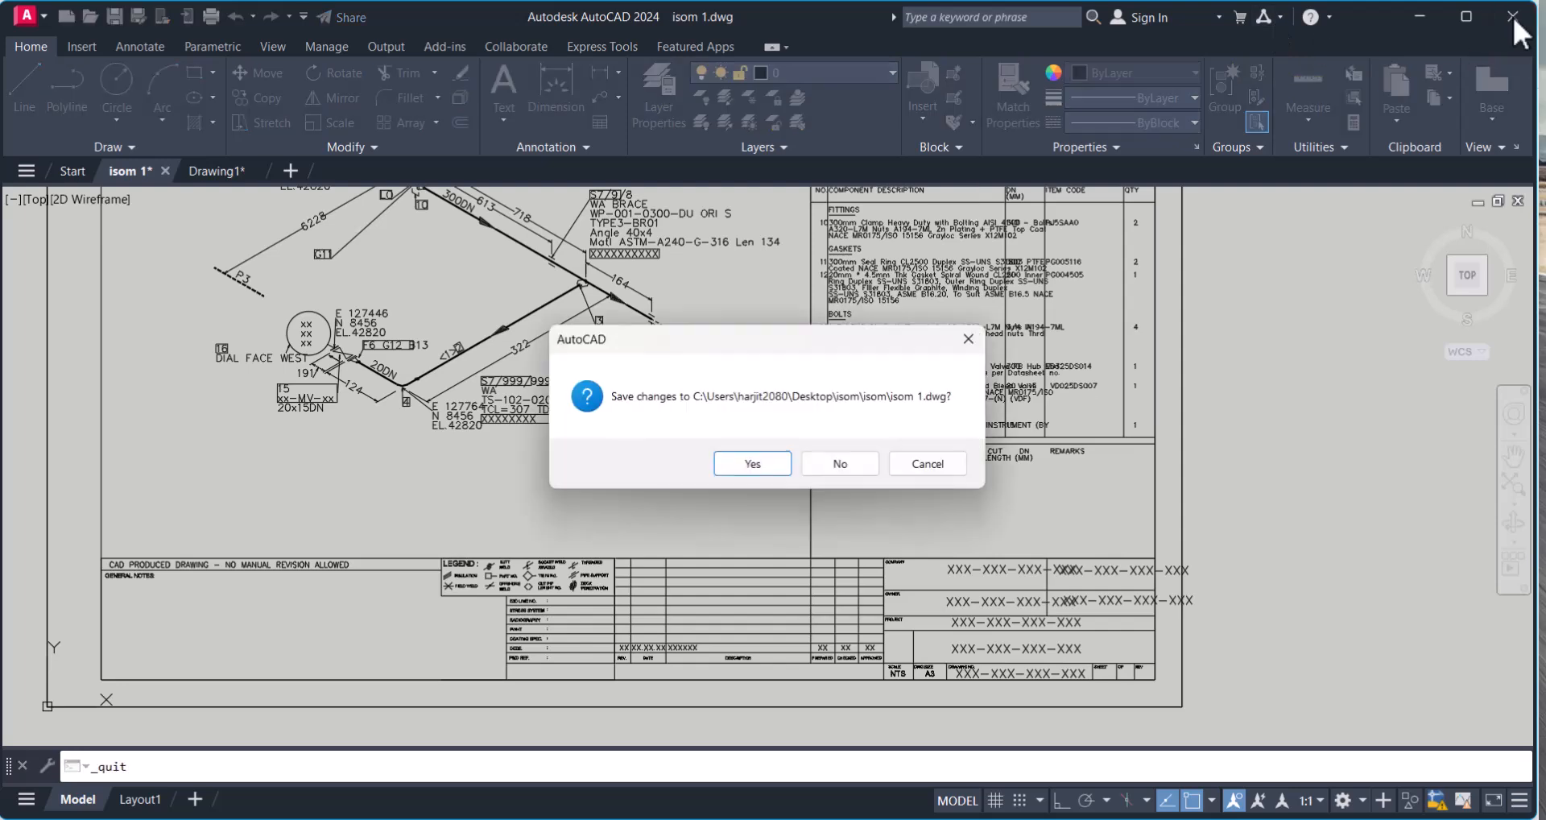
click(839, 464)
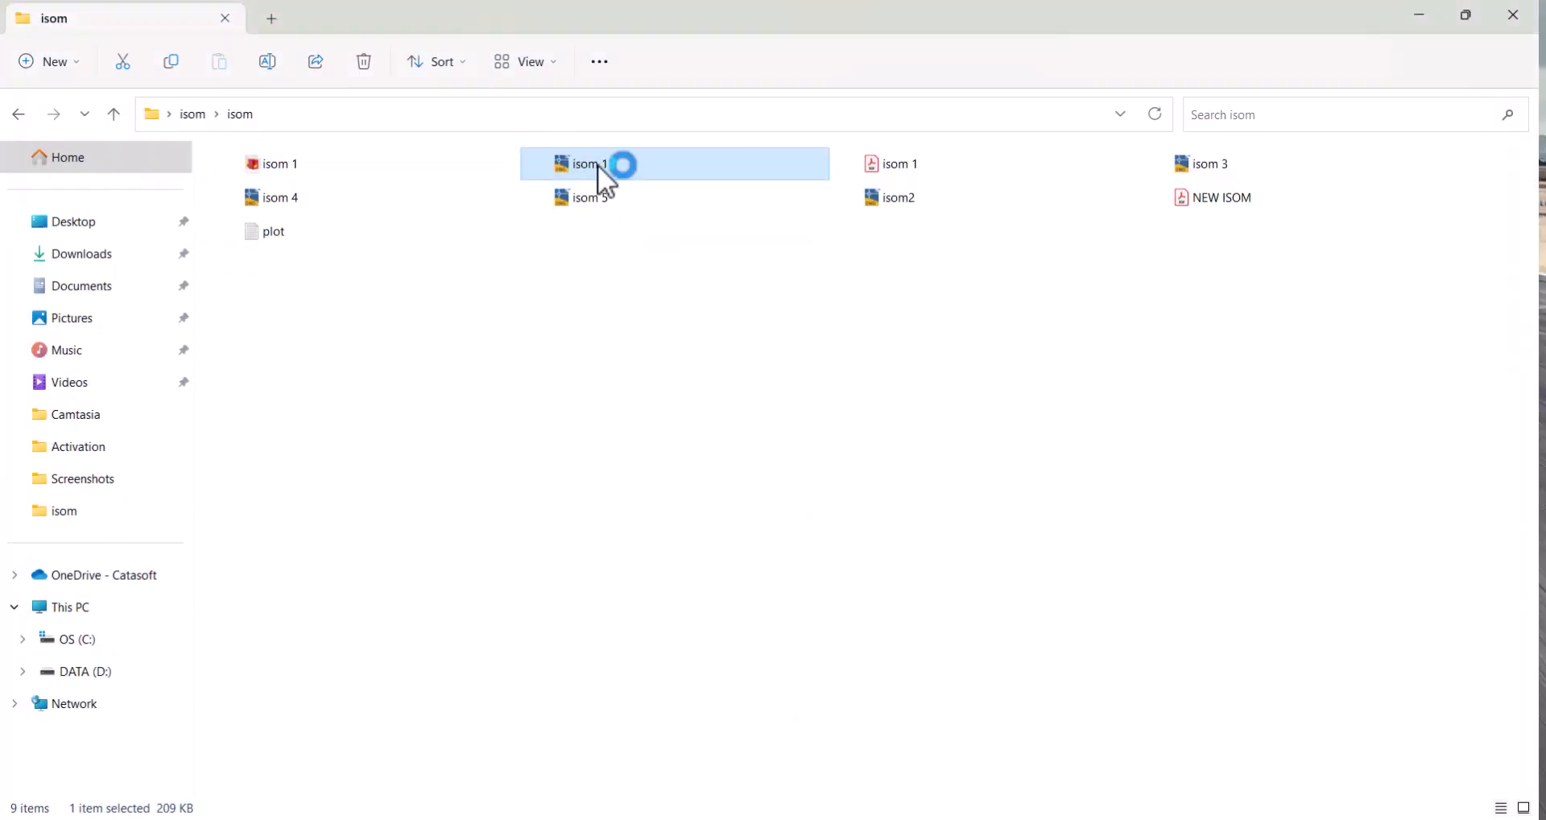
Reopen isom 1.dwg from File Explorer, continuing past the DWG warning.
double_click(589, 164)
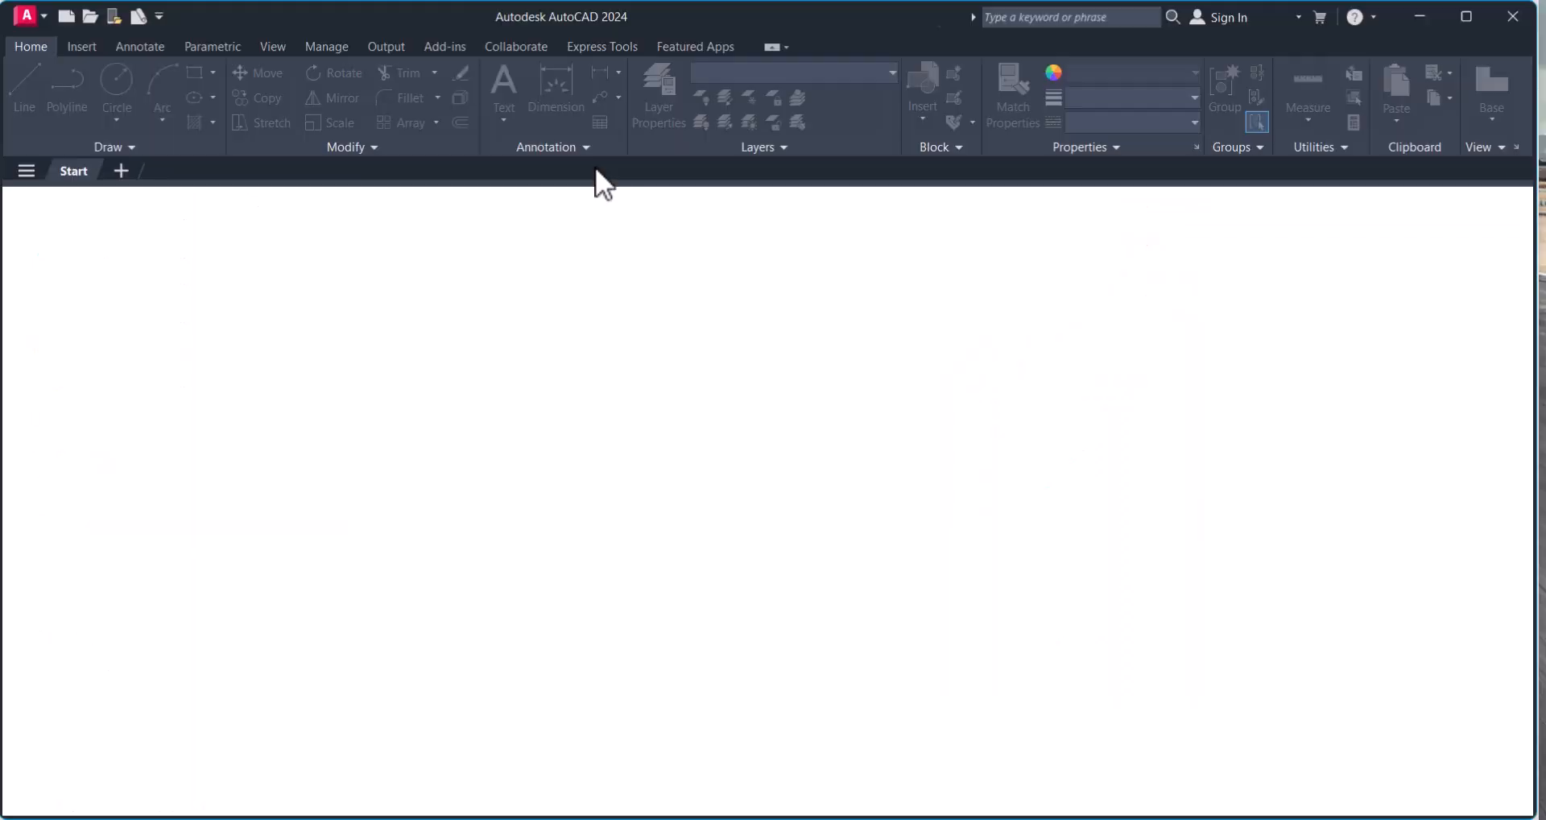
click(89, 14)
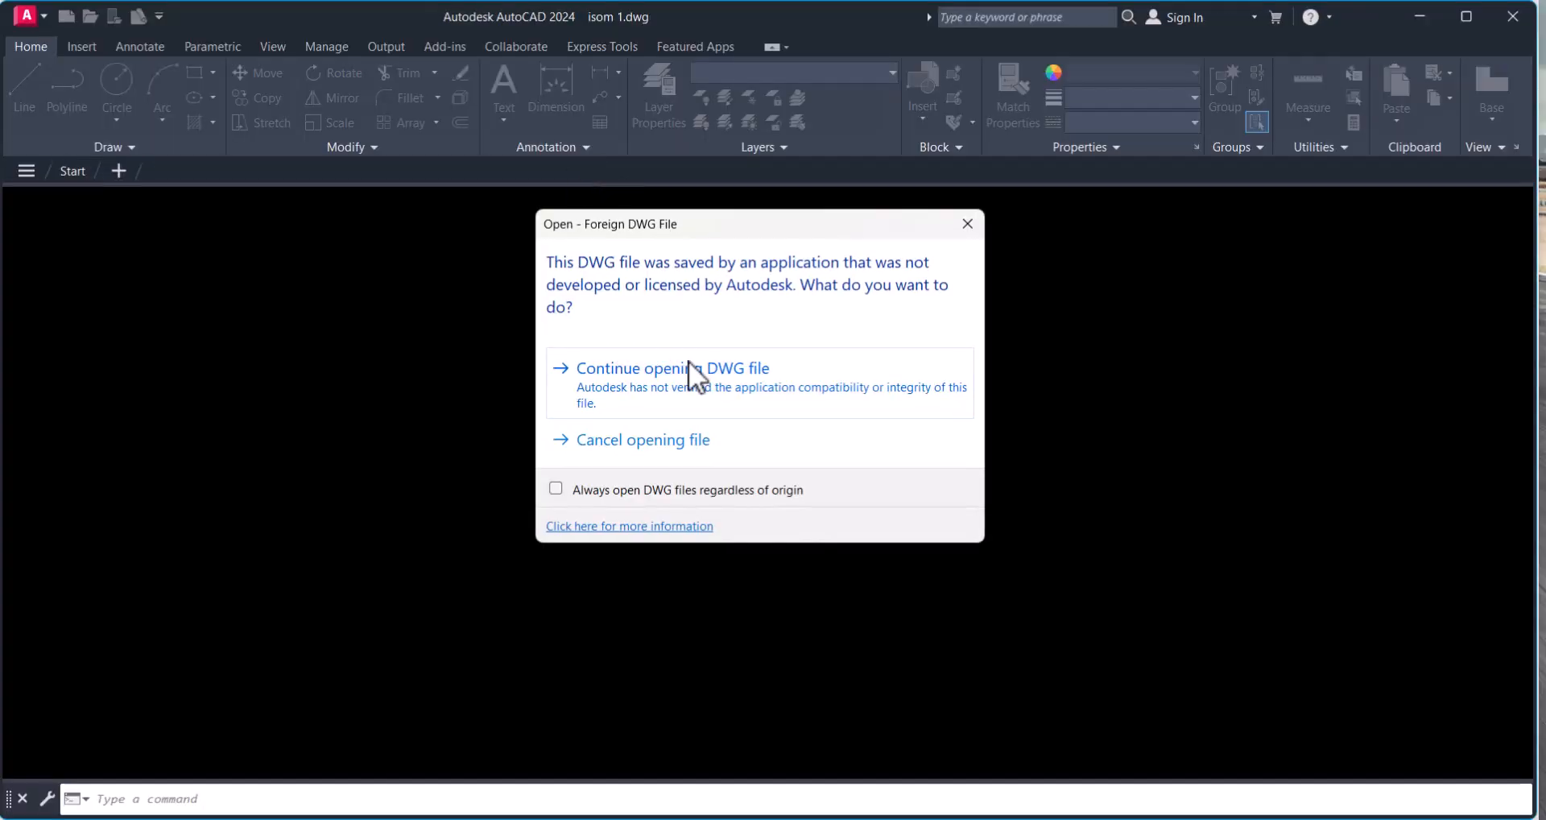
click(672, 368)
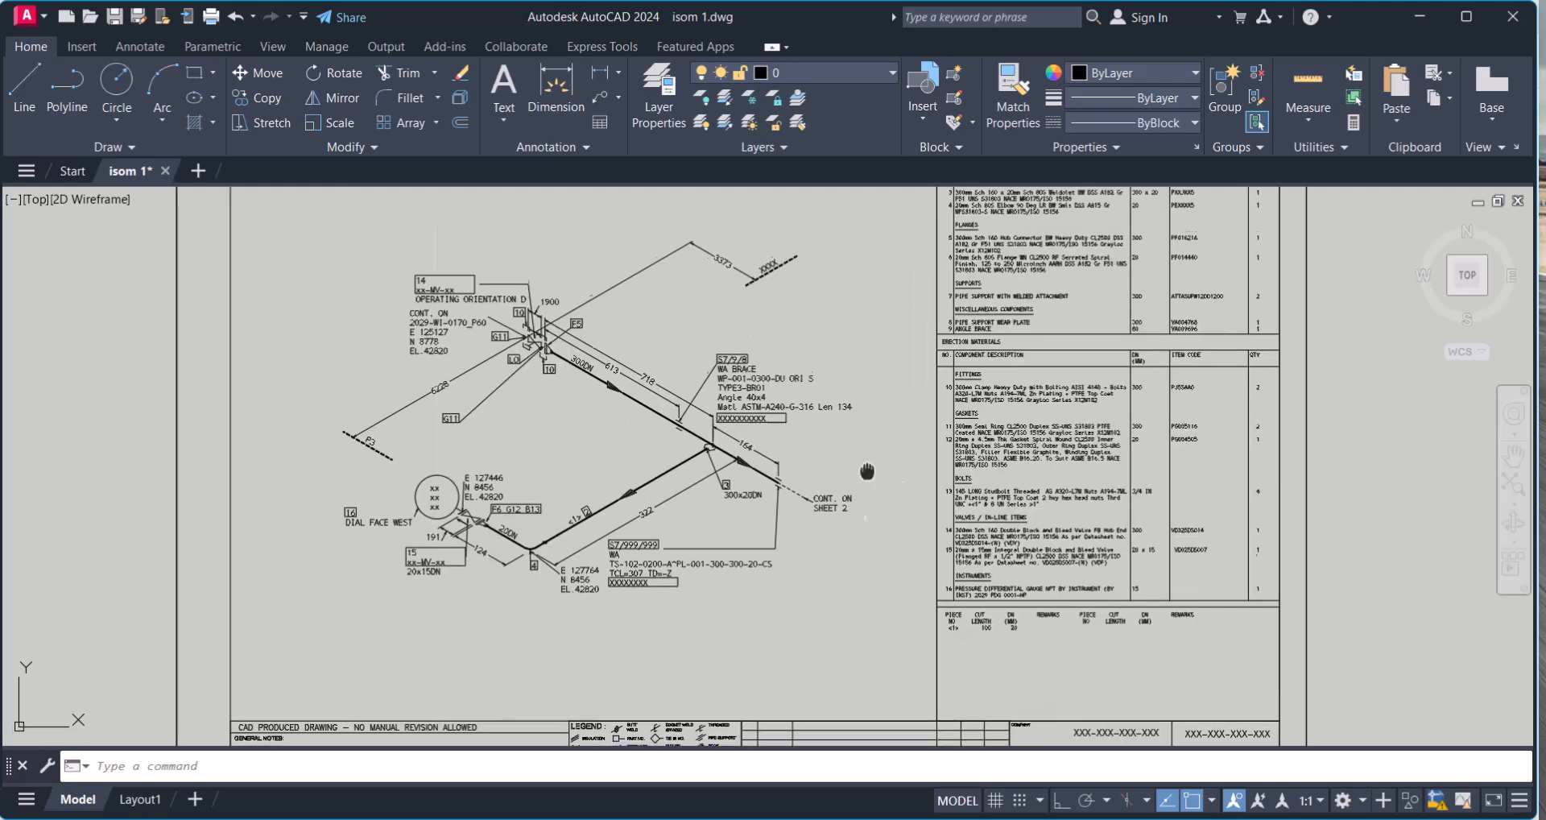
scroll(down, 3)
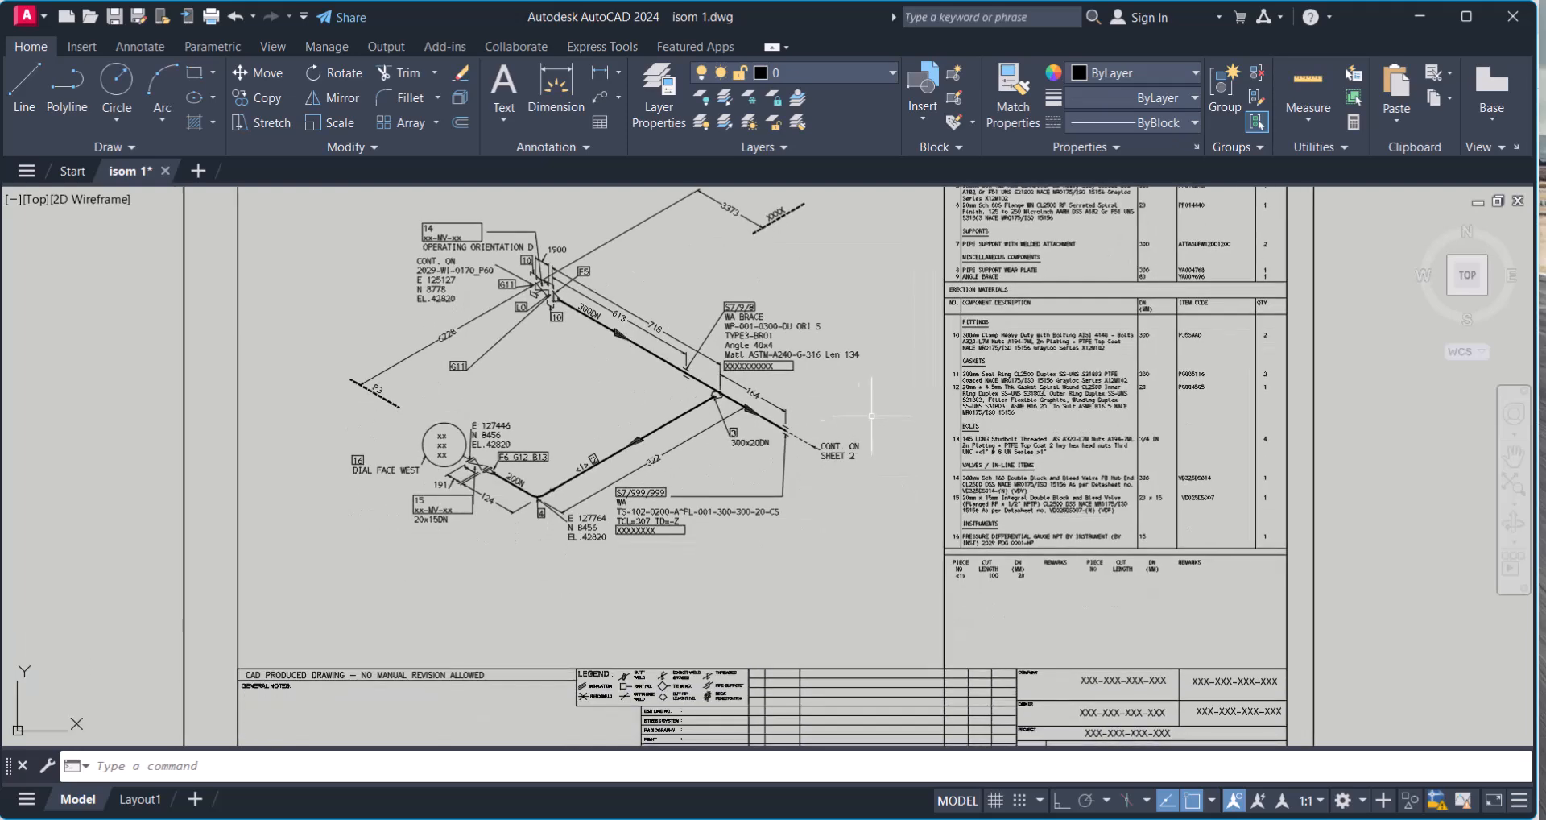
mouse_move(860, 481)
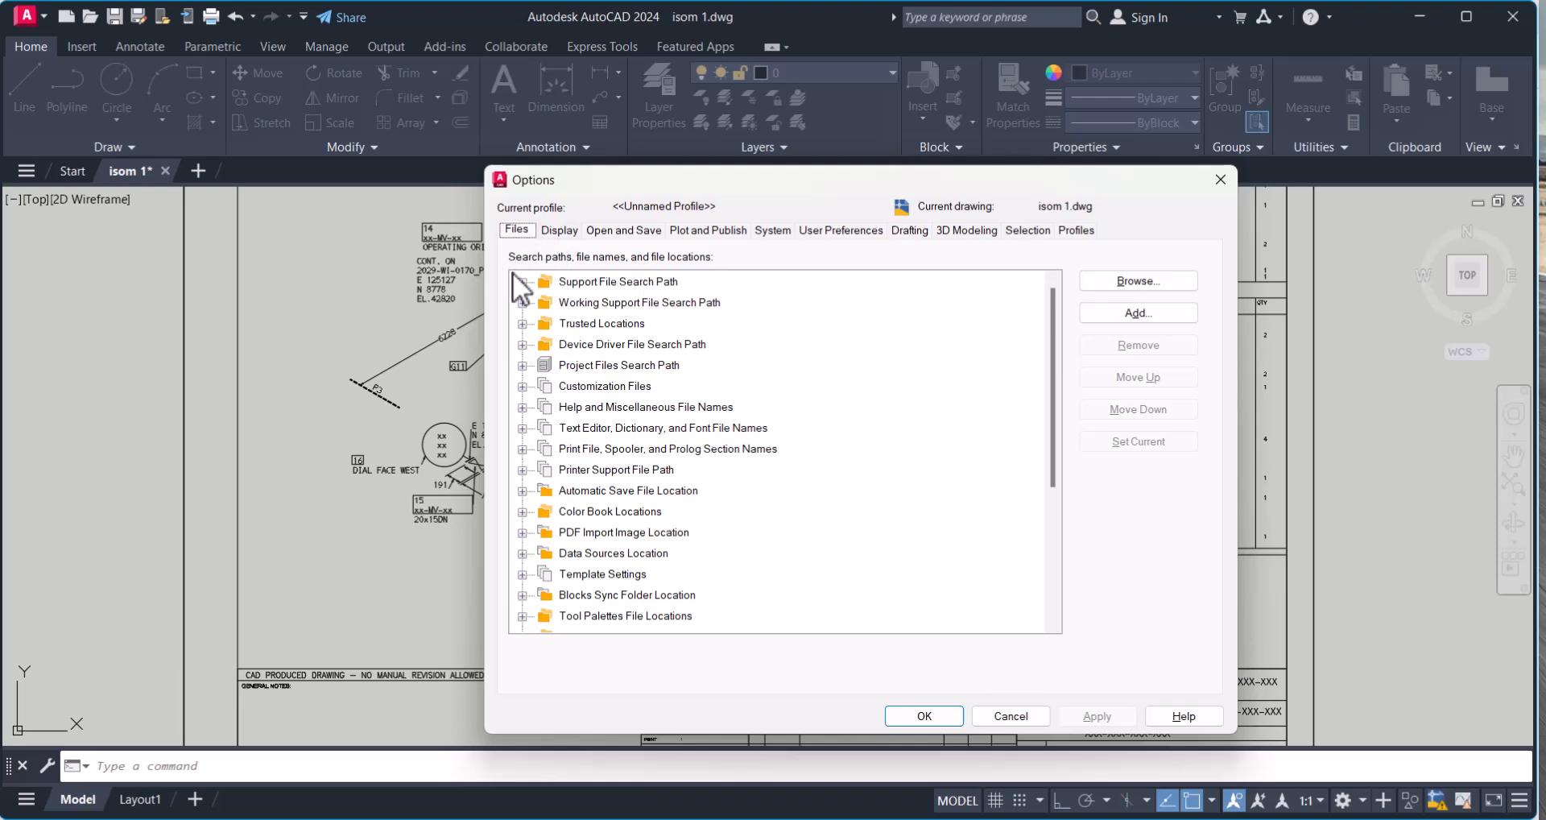
Expand the search paths, select C:\Fonts, and add a blank path entry.
click(523, 281)
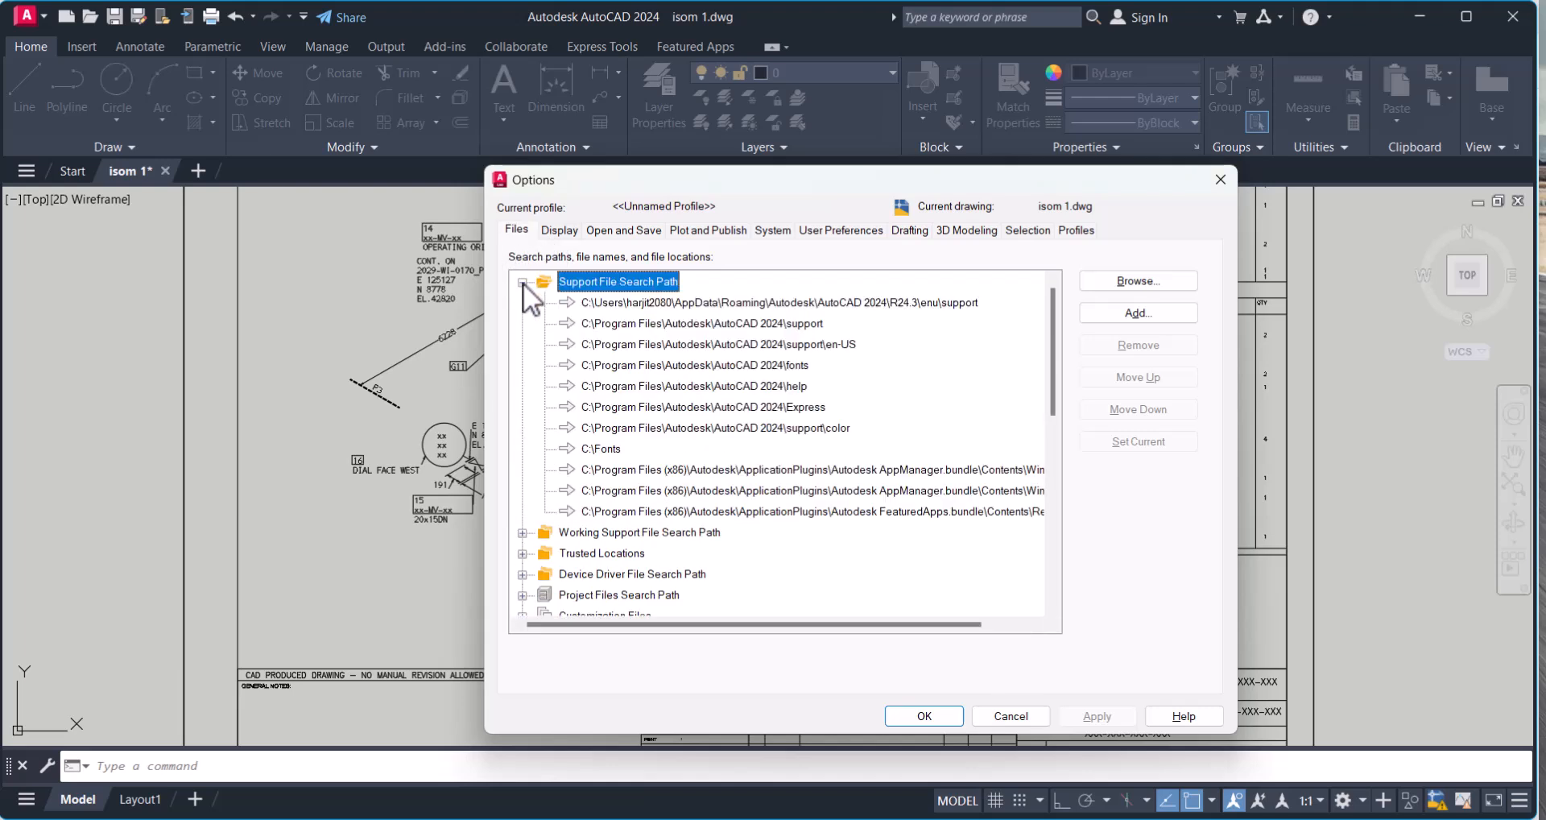
mouse_move(674, 301)
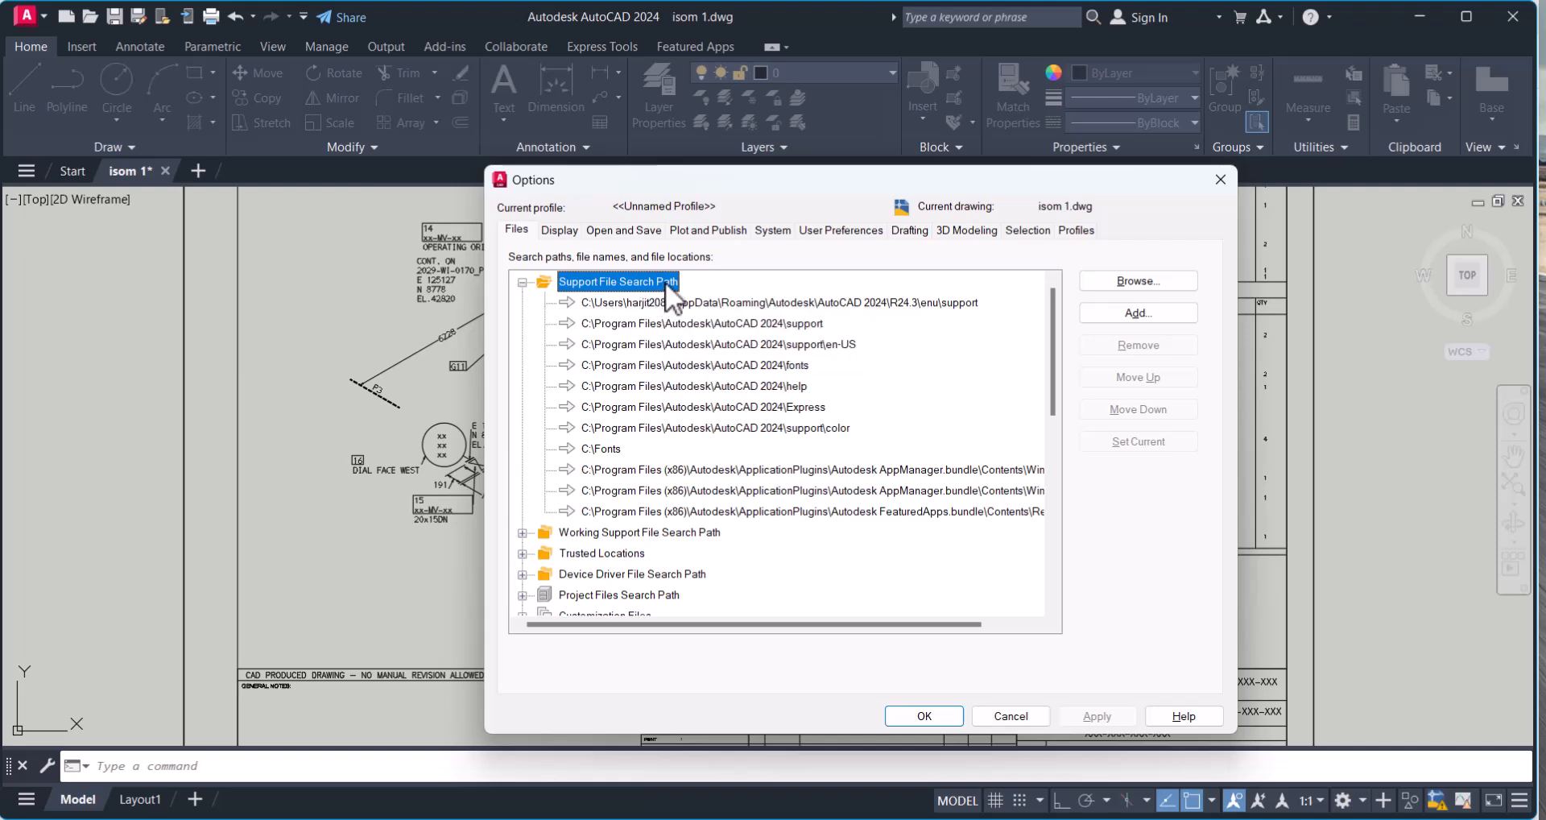
mouse_move(614, 463)
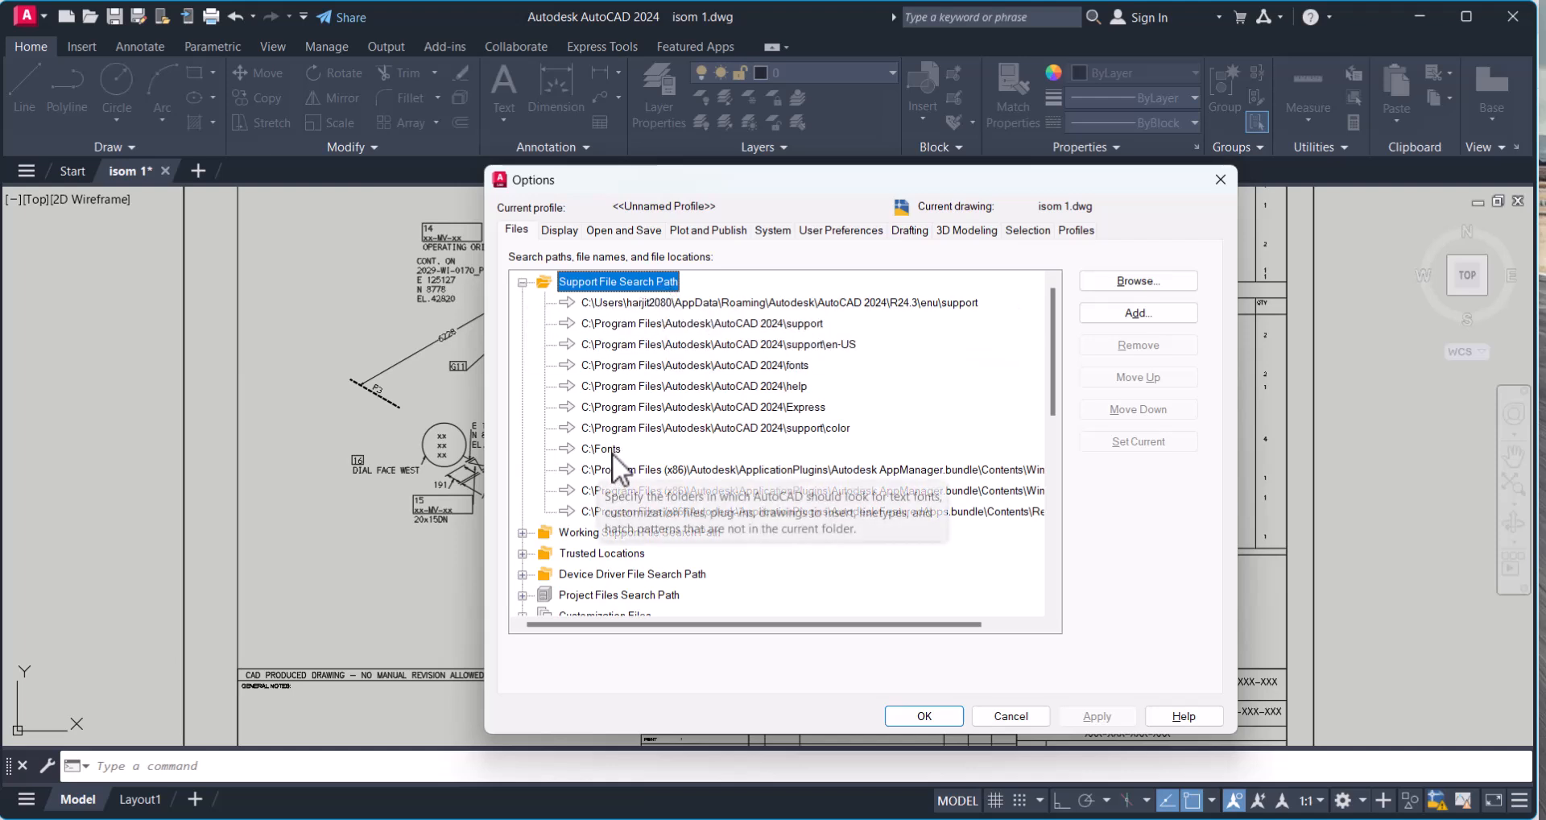
click(601, 448)
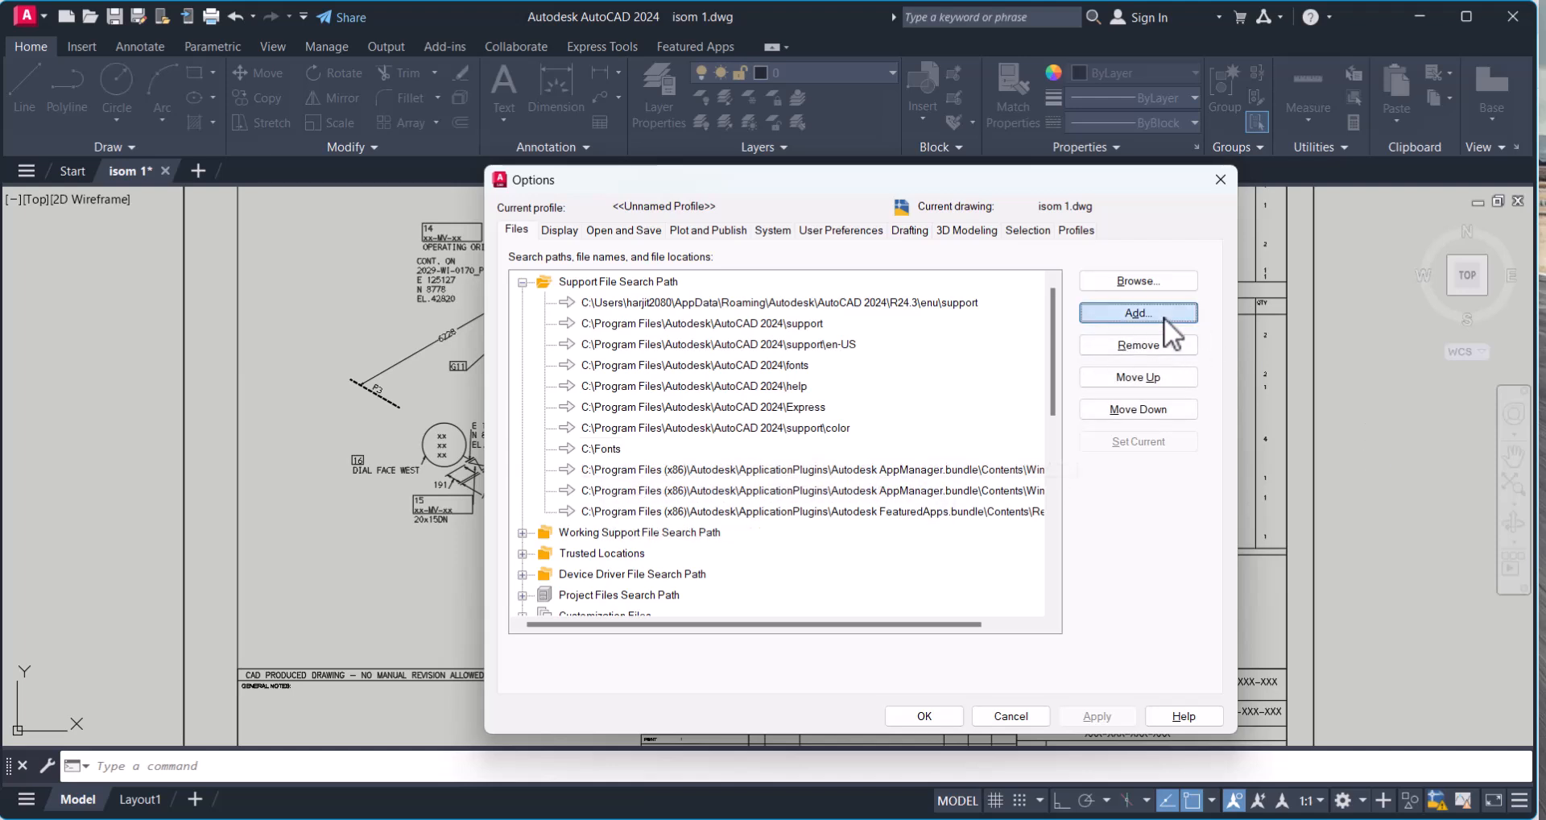
click(1137, 312)
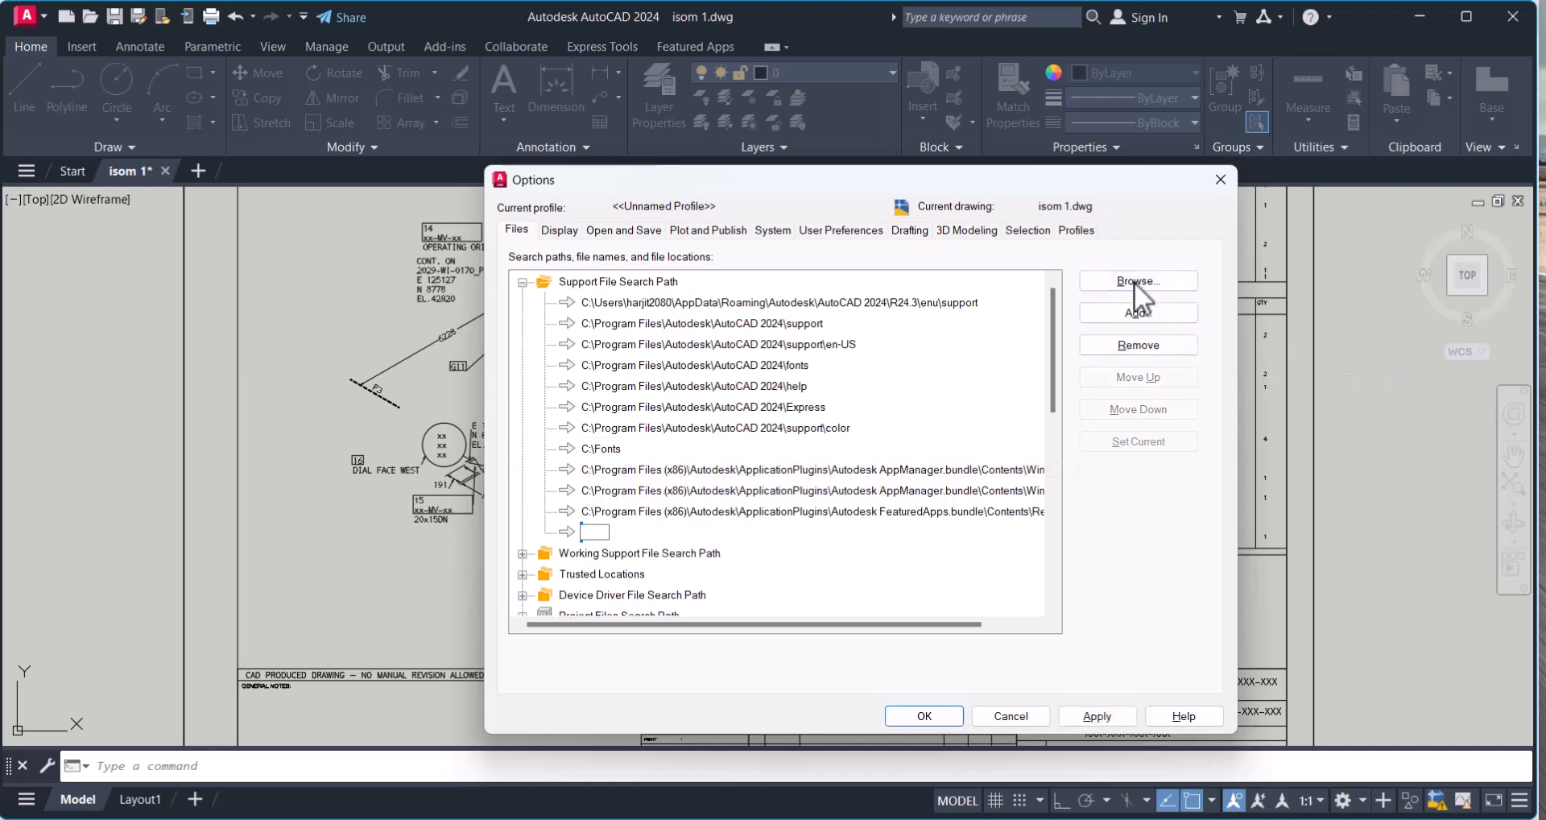
mouse_move(1137, 280)
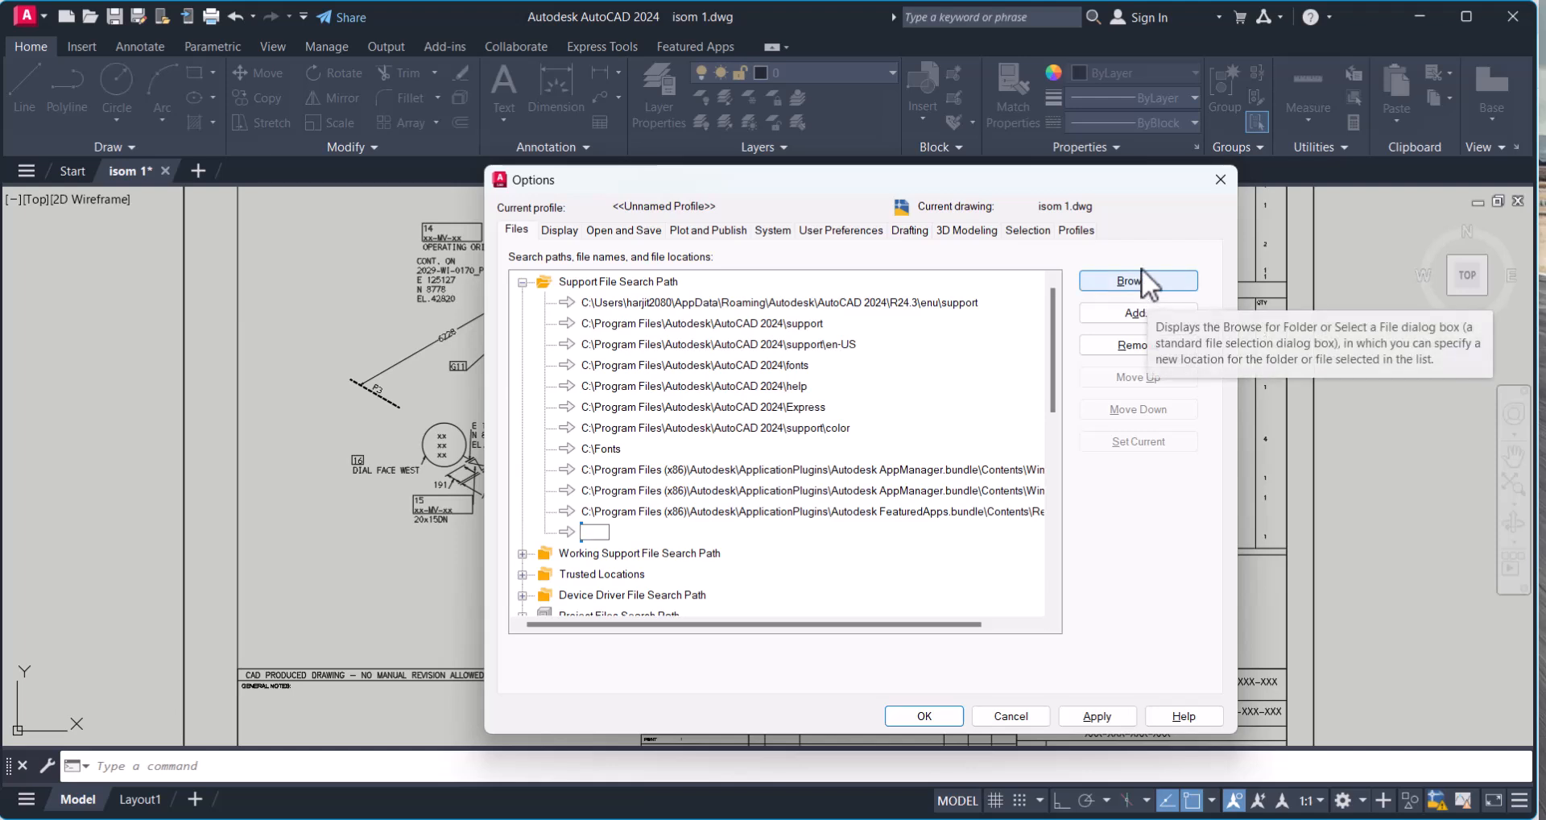
mouse_move(1164, 304)
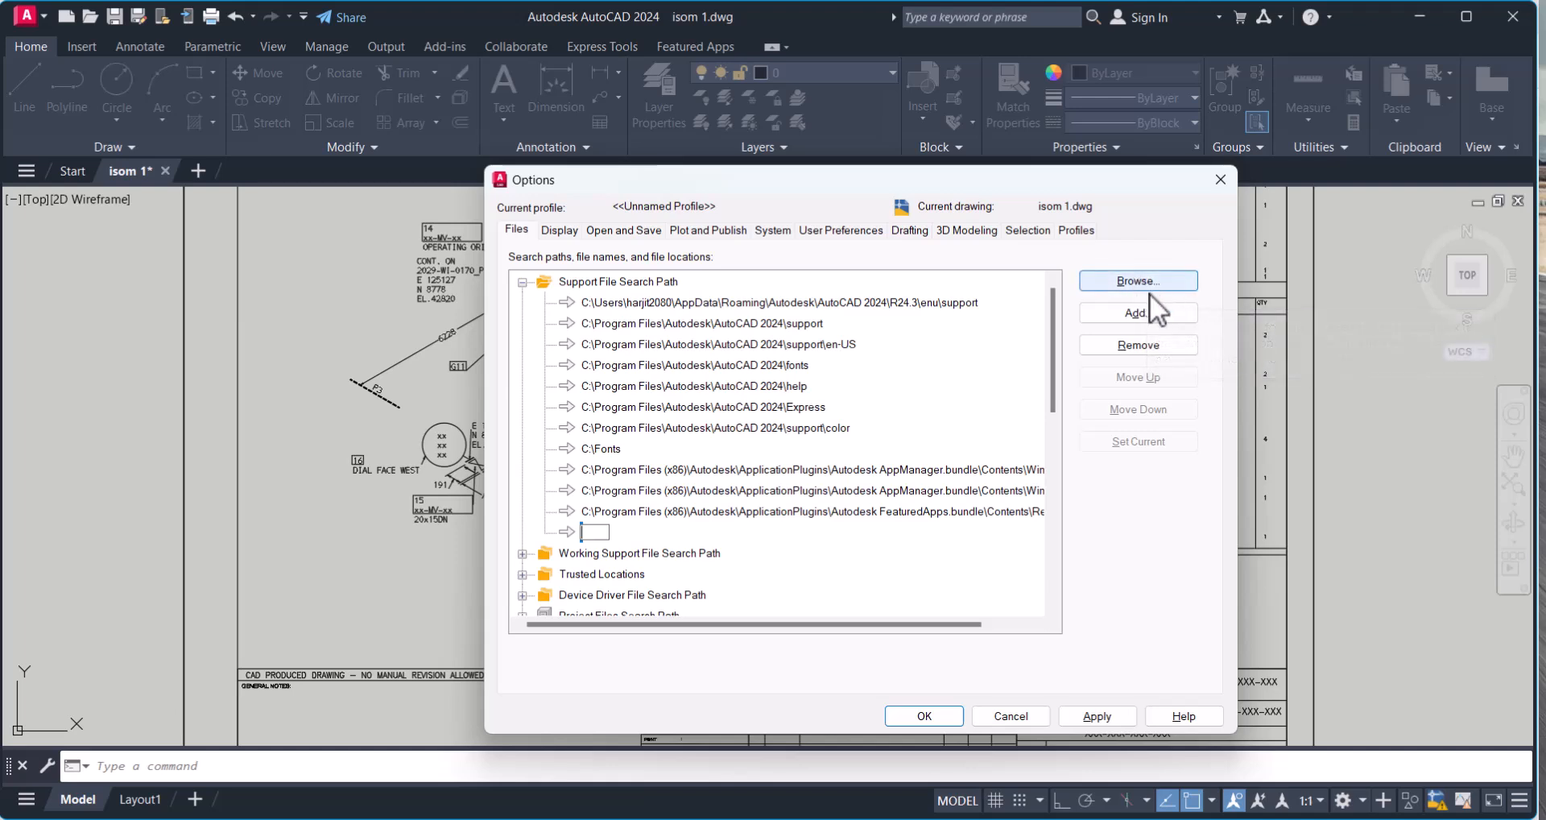
mouse_move(1223, 330)
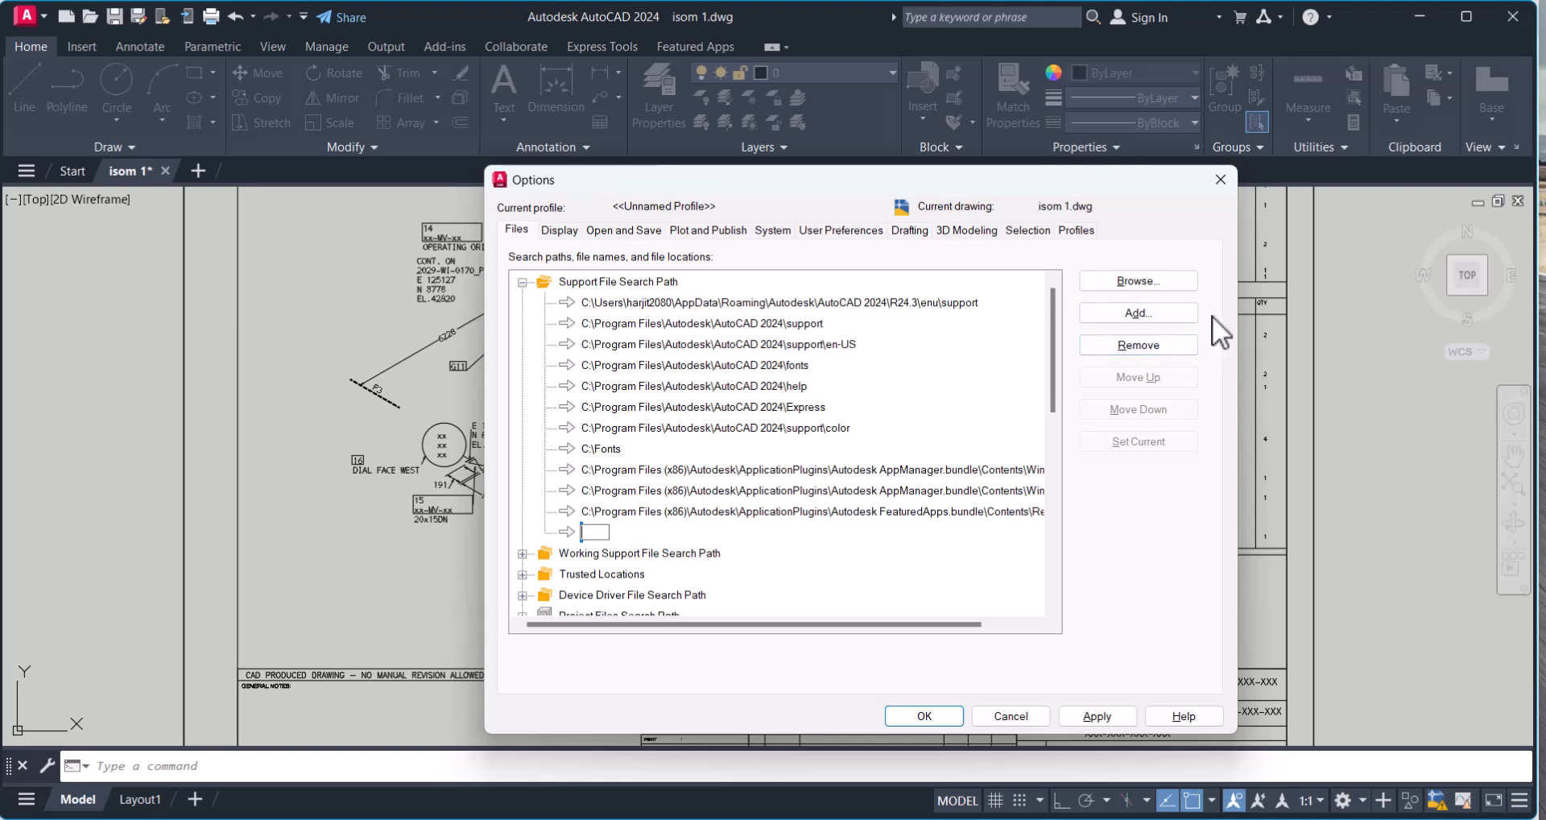